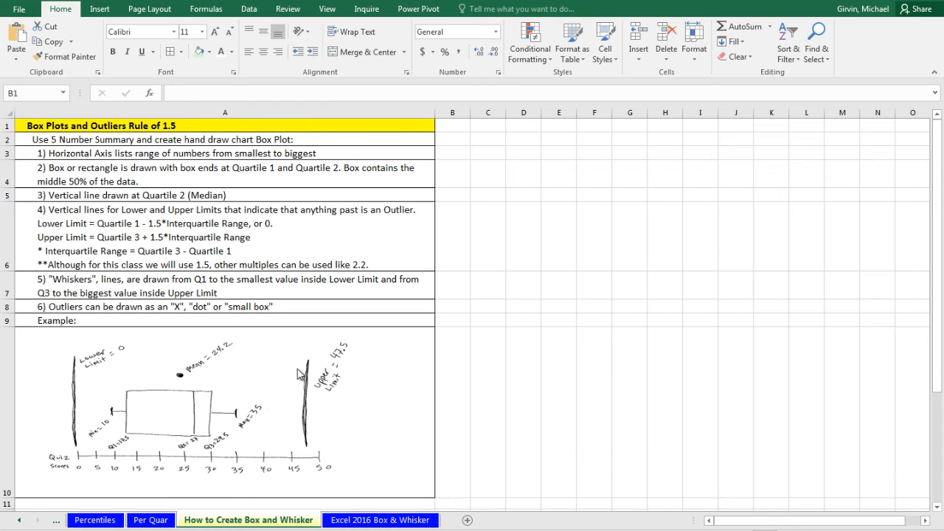
mouse_move(229, 325)
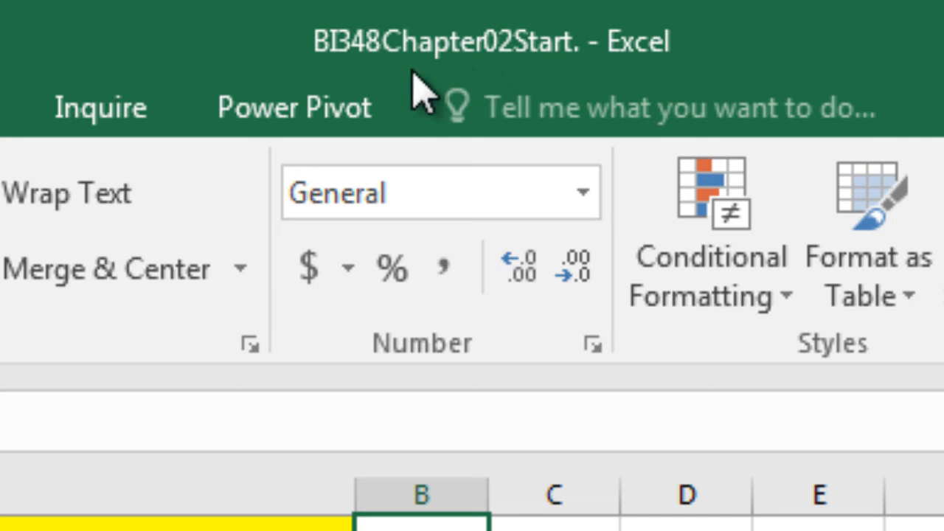
mouse_move(509, 95)
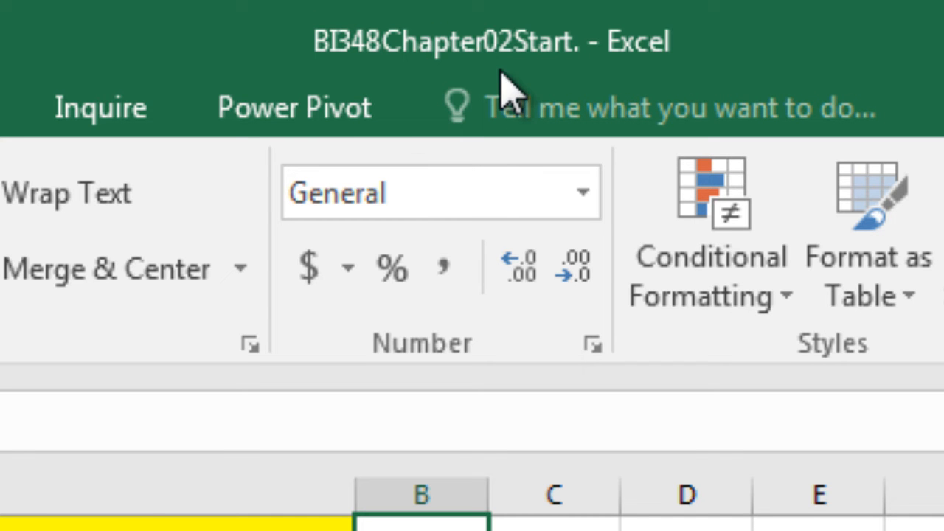
mouse_move(531, 76)
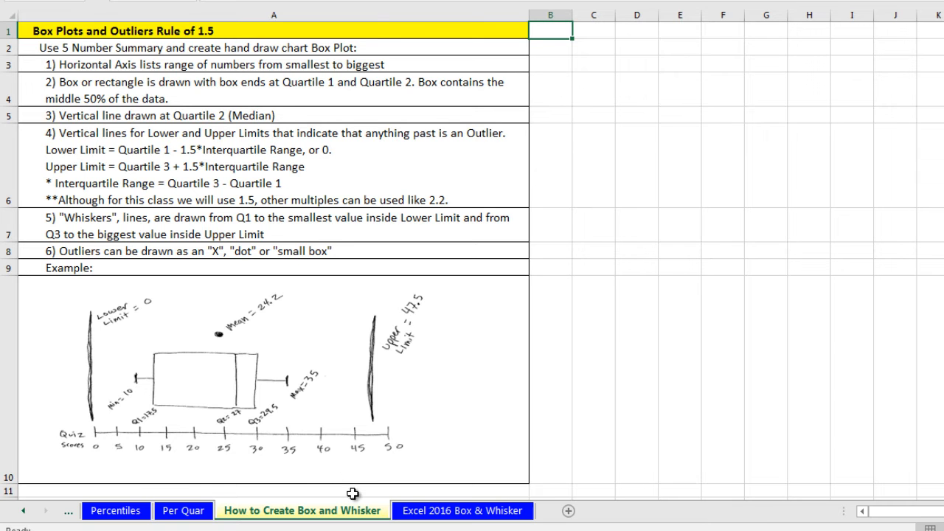
mouse_move(449, 316)
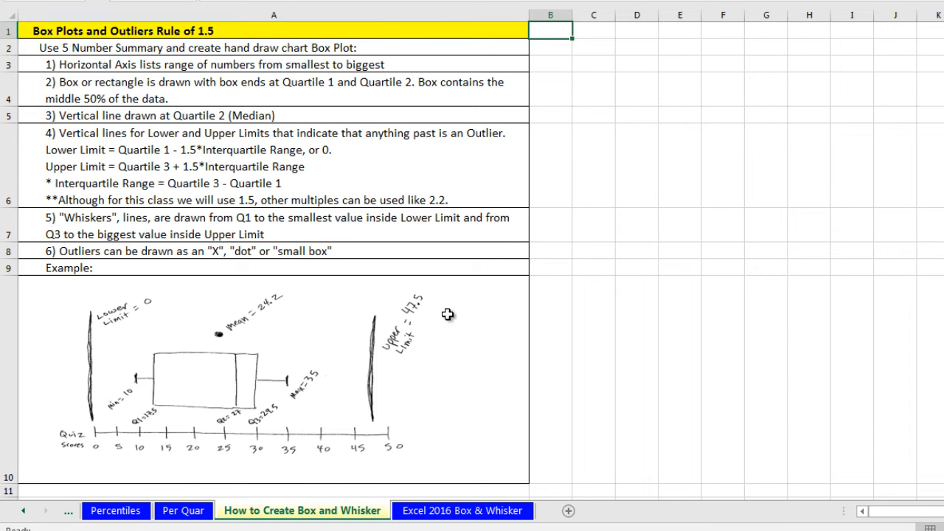
mouse_move(637, 286)
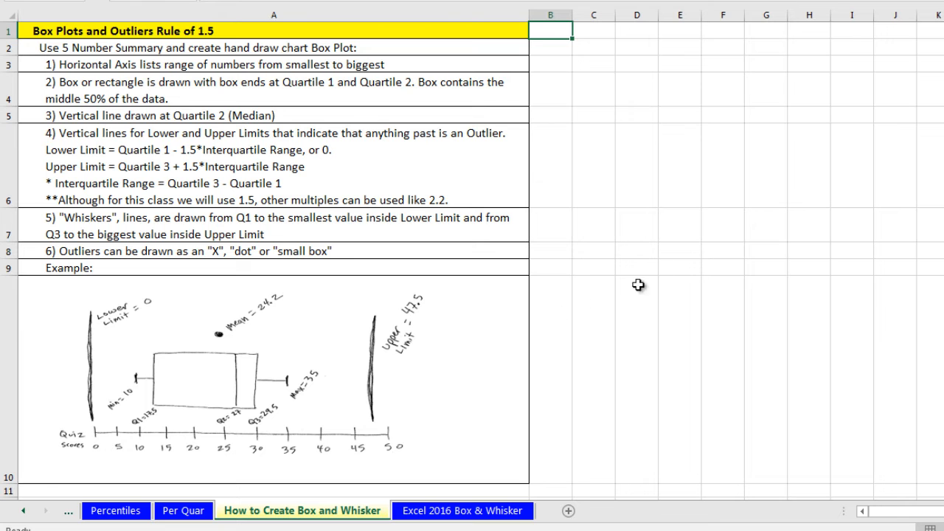
mouse_move(637, 283)
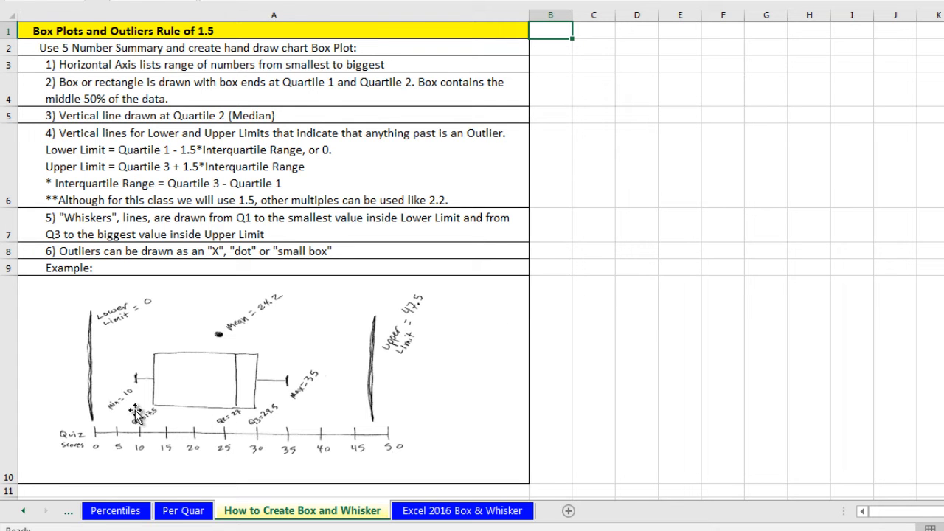
mouse_move(386, 398)
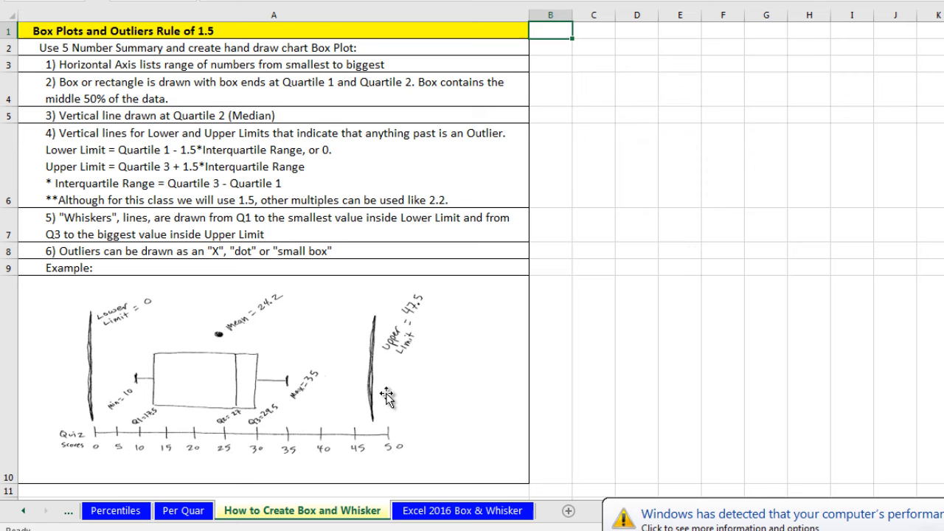
mouse_move(115, 463)
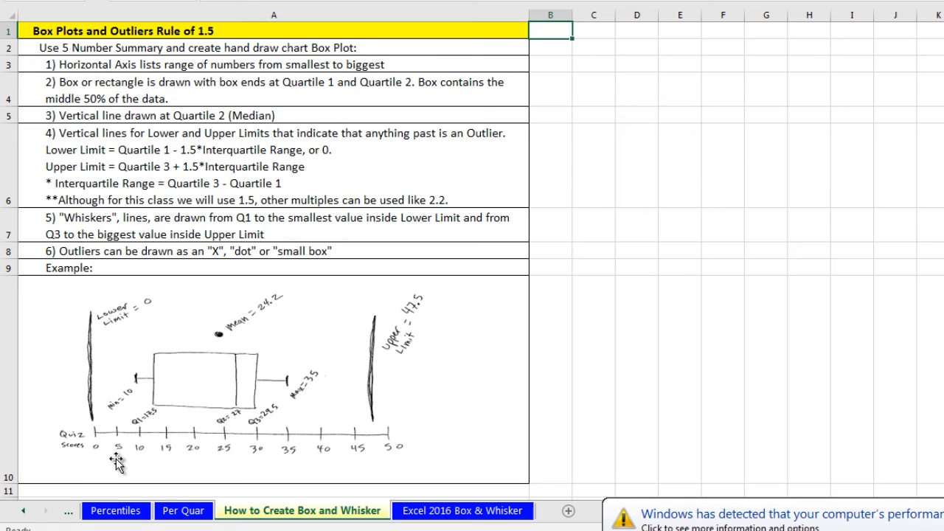
mouse_move(322, 425)
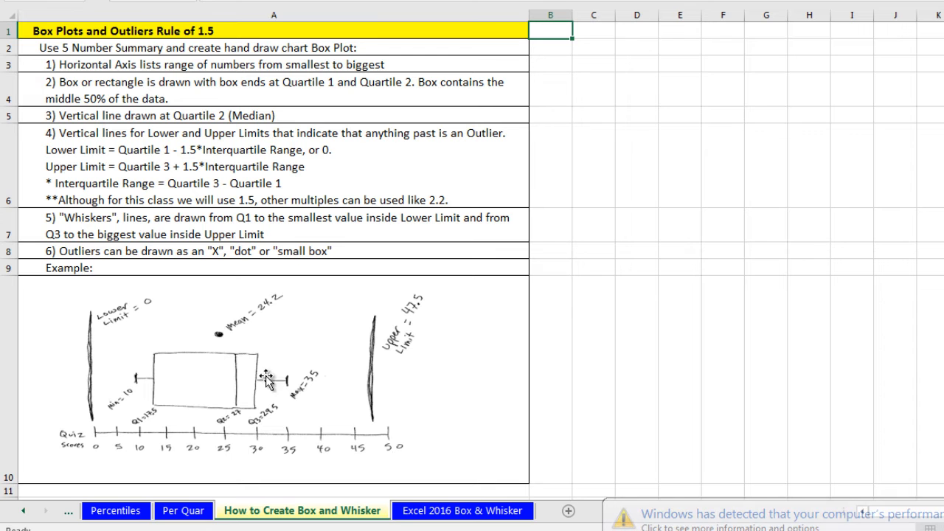
mouse_move(164, 362)
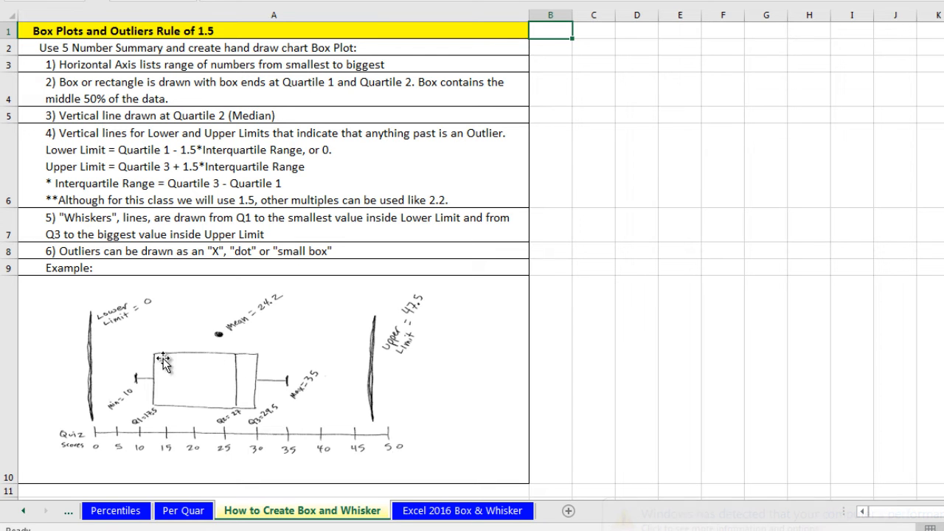
mouse_move(156, 352)
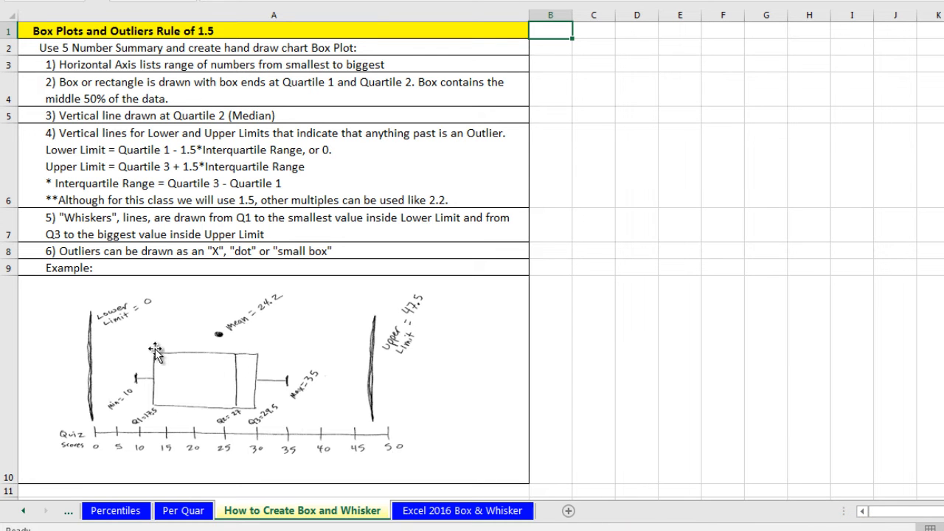
mouse_move(156, 407)
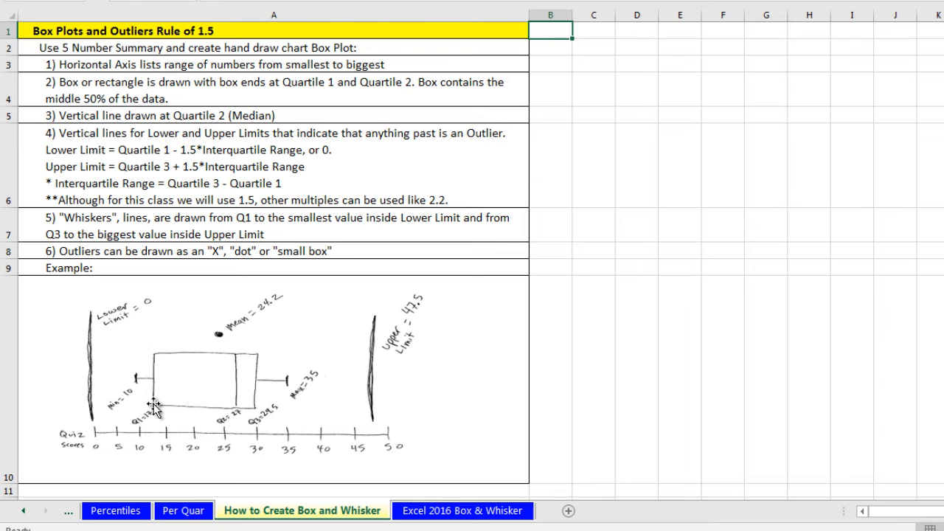
mouse_move(174, 407)
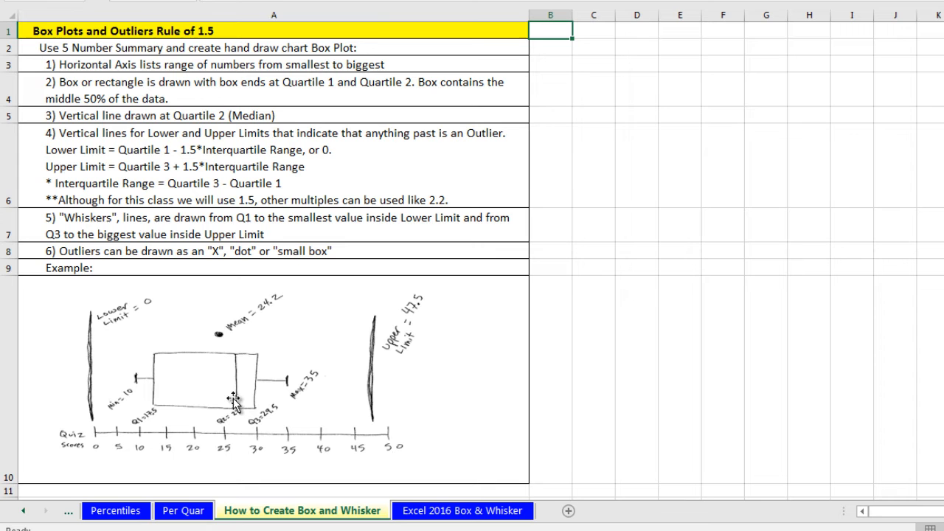
mouse_move(259, 361)
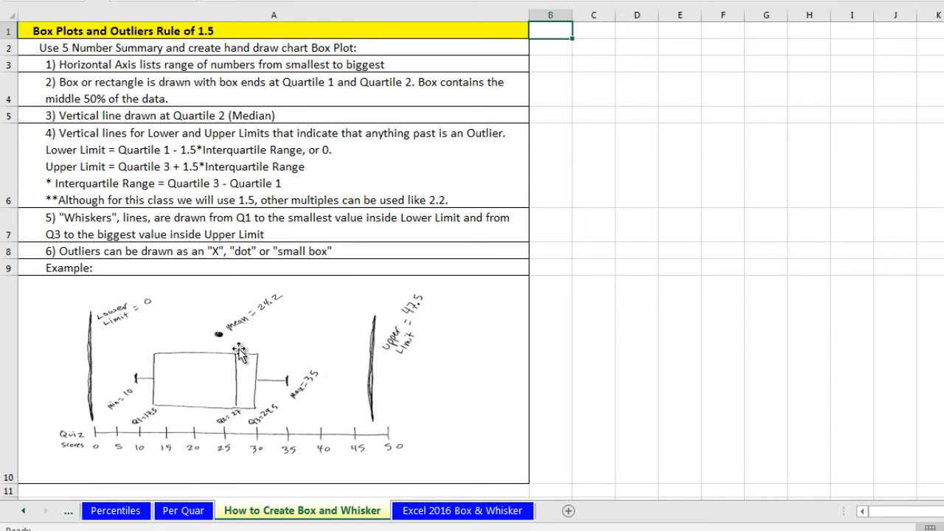
mouse_move(233, 371)
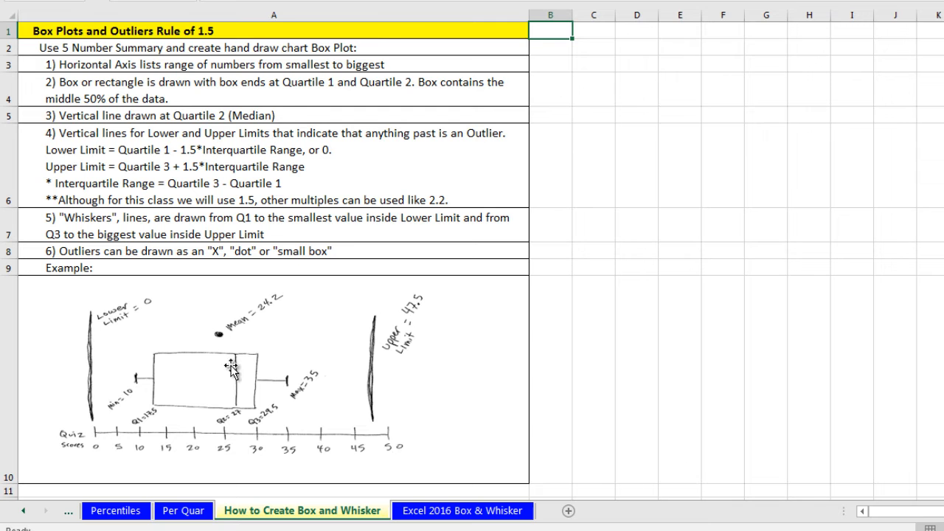
mouse_move(224, 351)
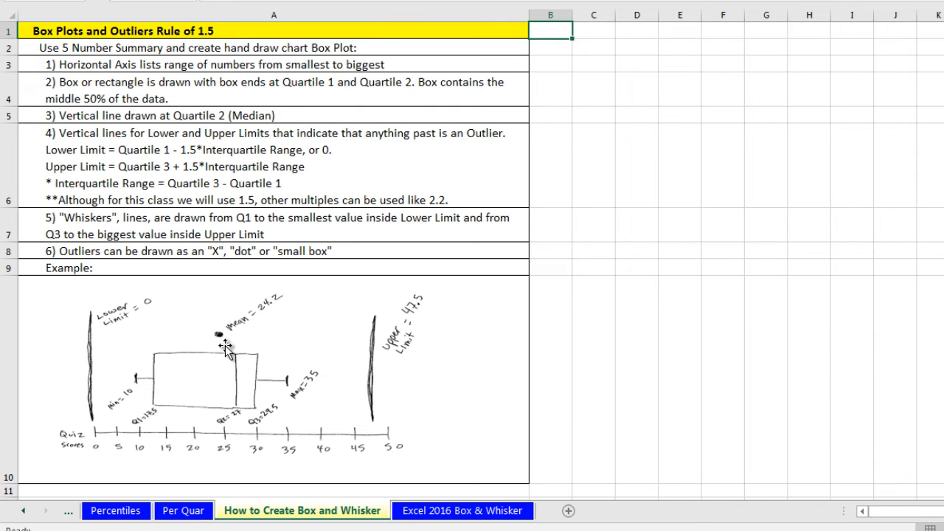
mouse_move(165, 347)
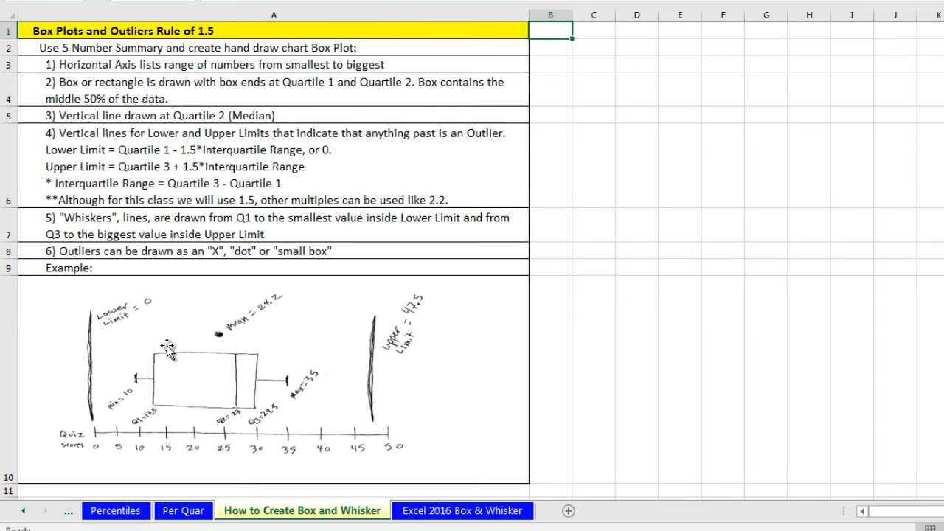
mouse_move(262, 396)
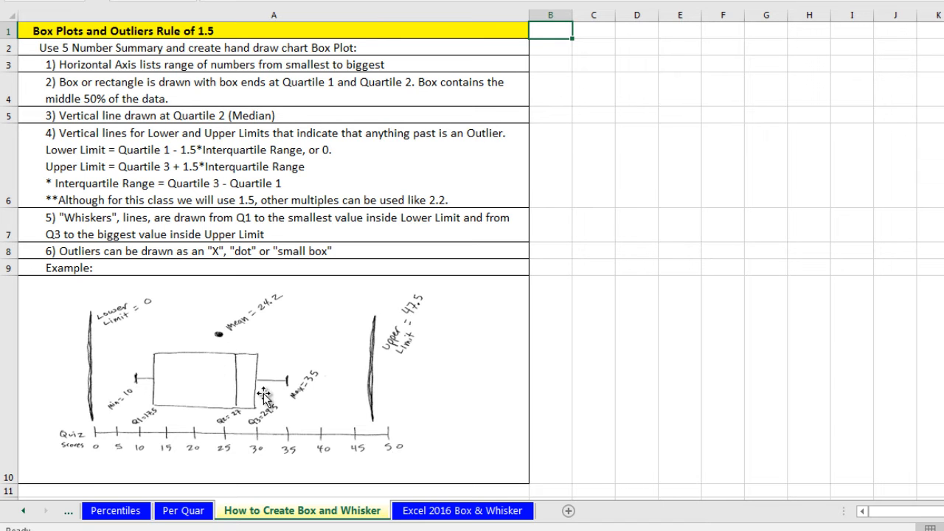
mouse_move(293, 389)
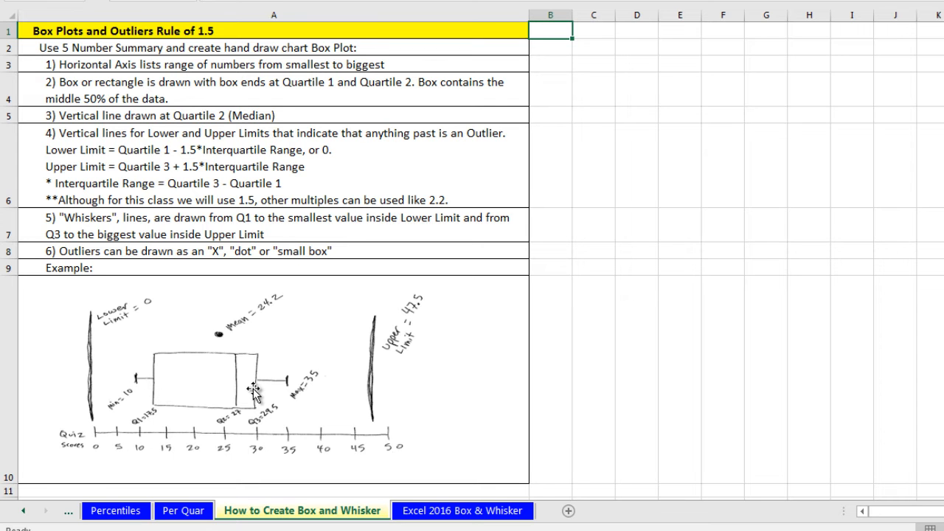
mouse_move(367, 327)
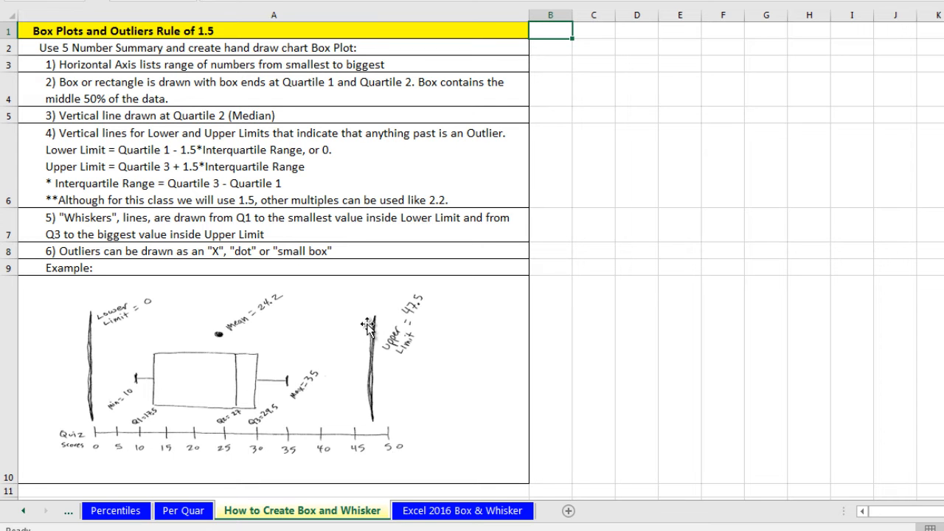
mouse_move(145, 345)
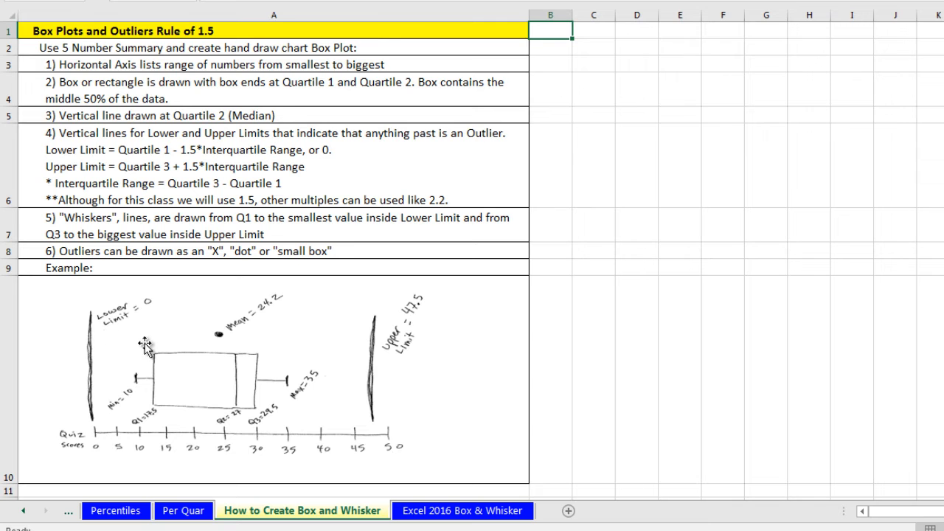
mouse_move(94, 384)
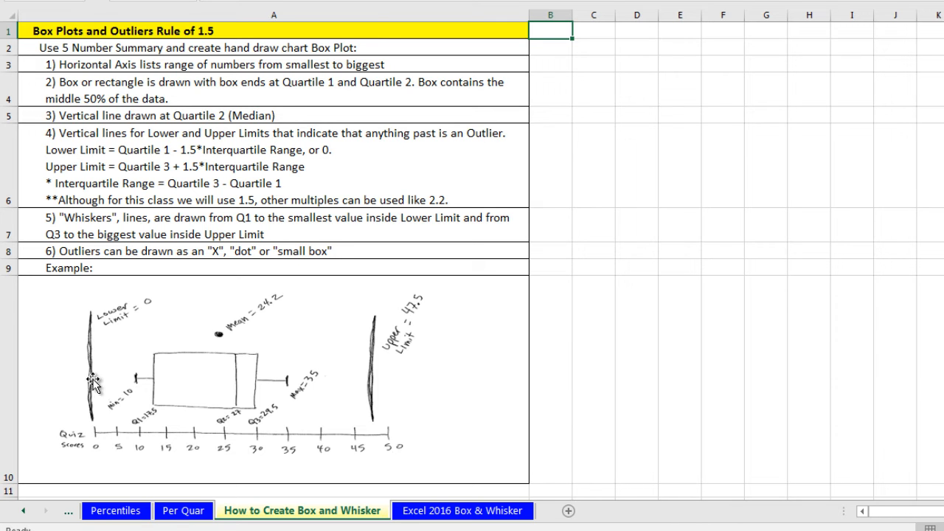
mouse_move(145, 376)
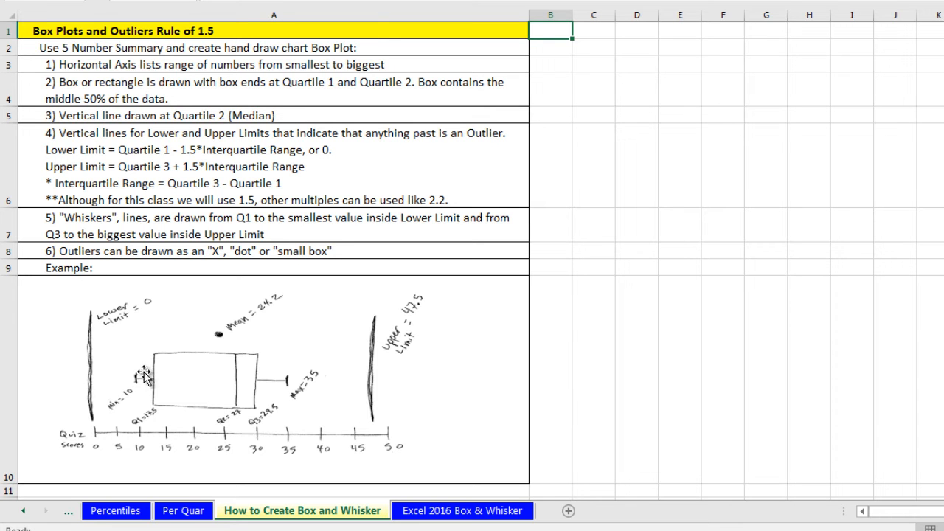
mouse_move(248, 346)
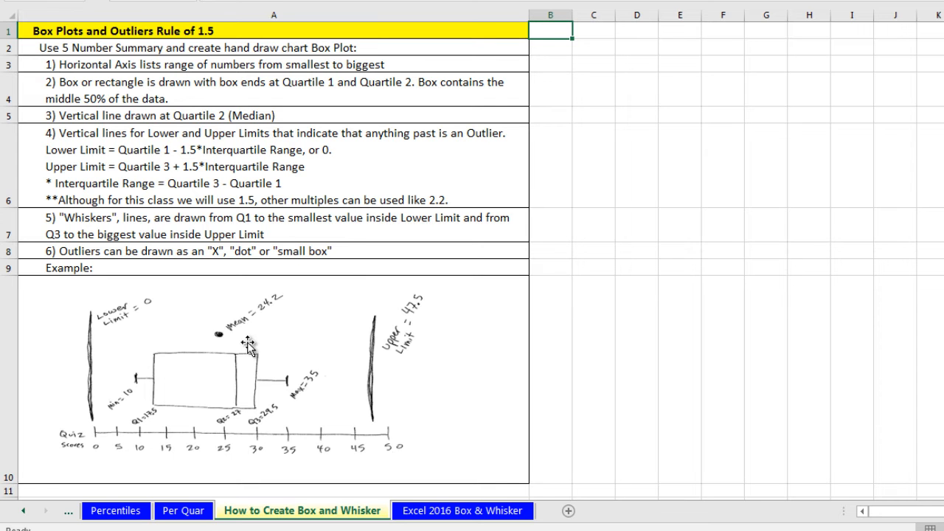
mouse_move(155, 332)
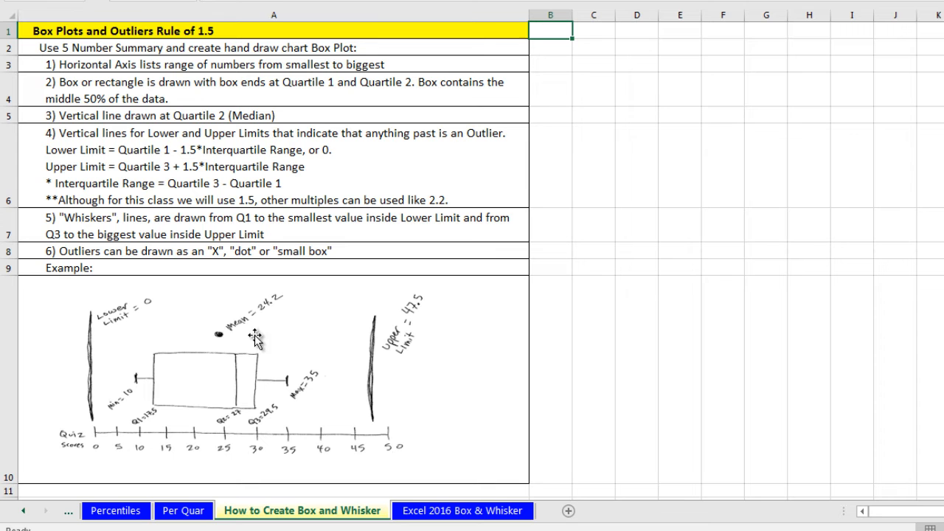
mouse_move(260, 380)
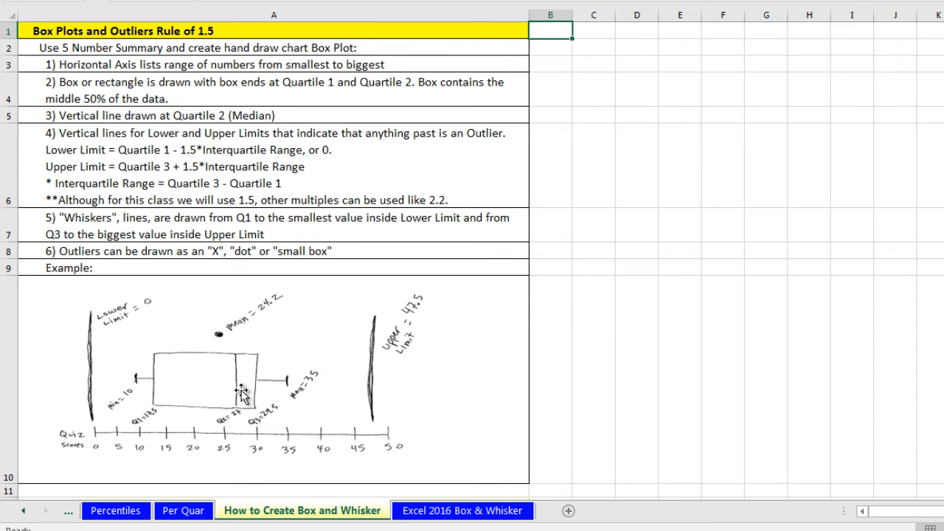
mouse_move(247, 381)
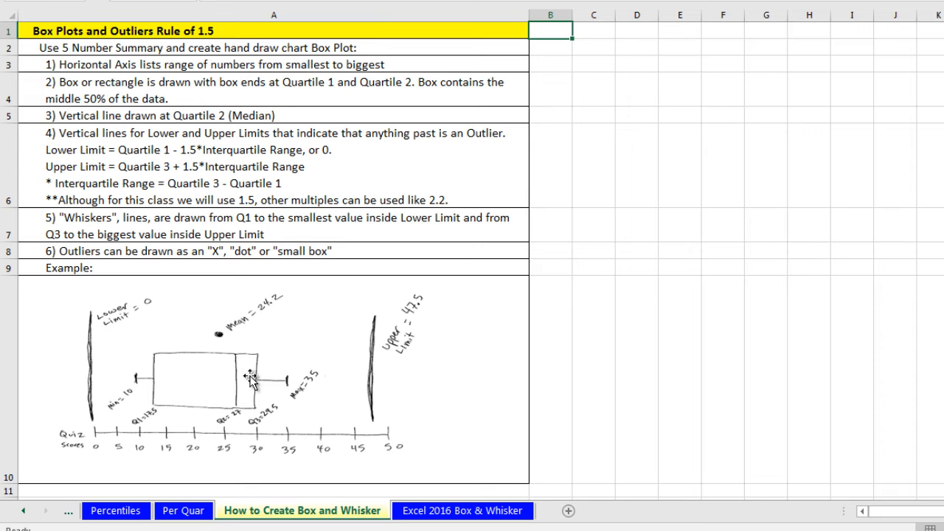
mouse_move(254, 381)
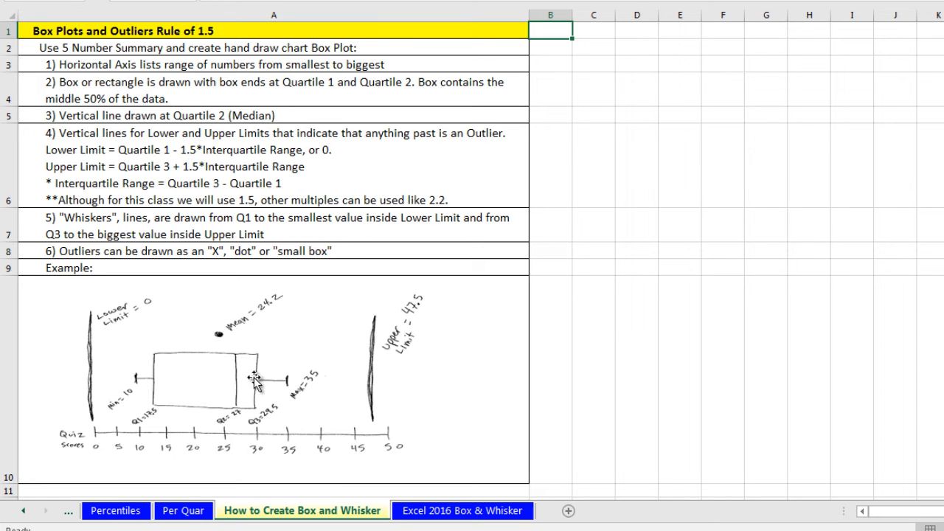
mouse_move(263, 390)
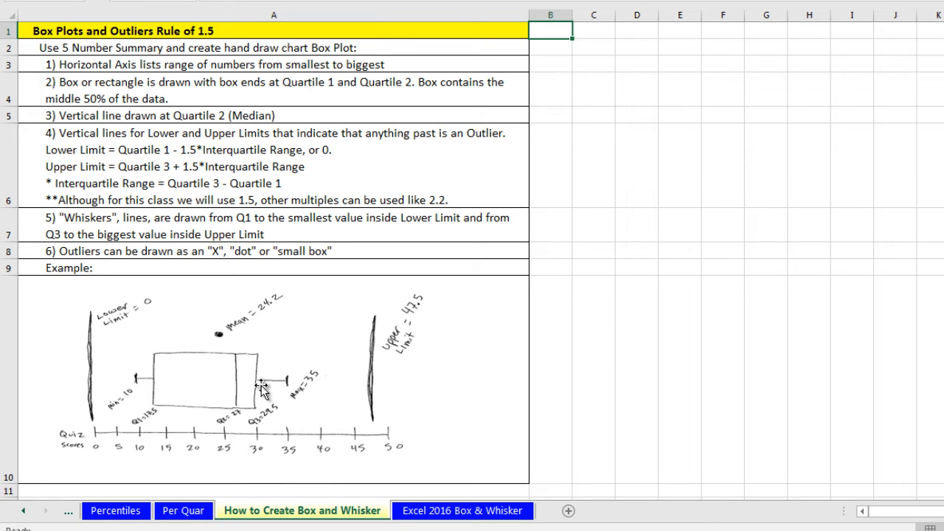
mouse_move(159, 387)
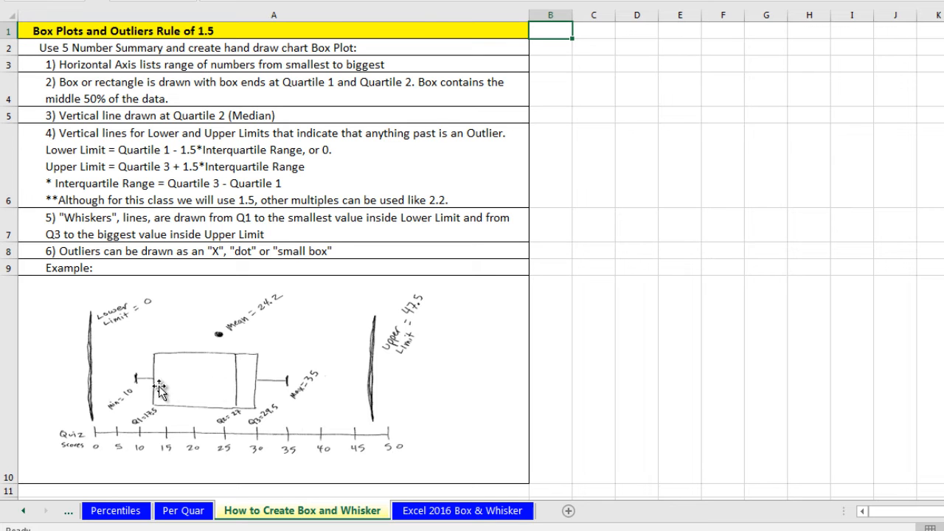
mouse_move(250, 398)
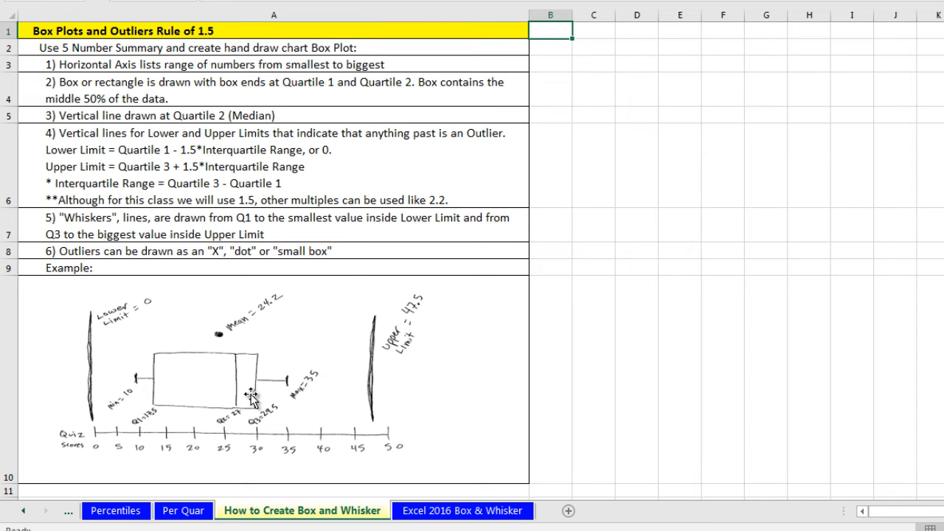
mouse_move(198, 174)
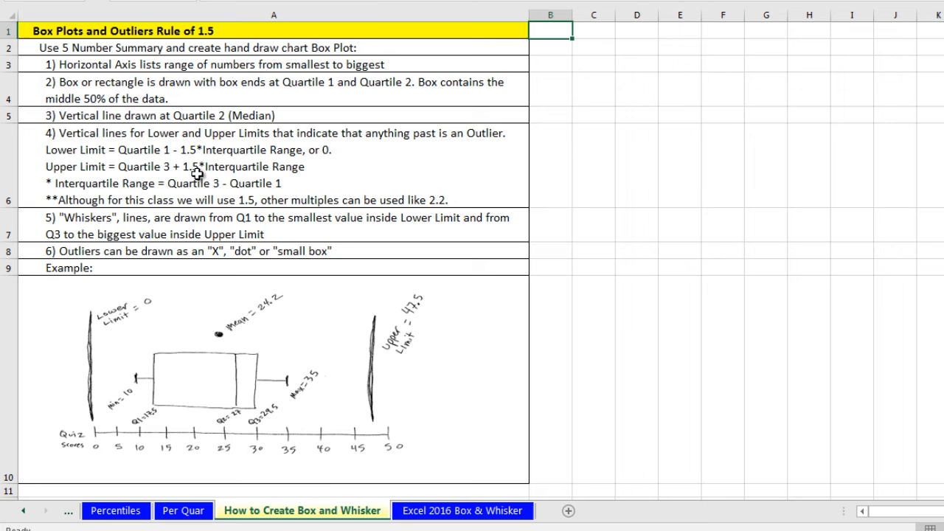
mouse_move(190, 186)
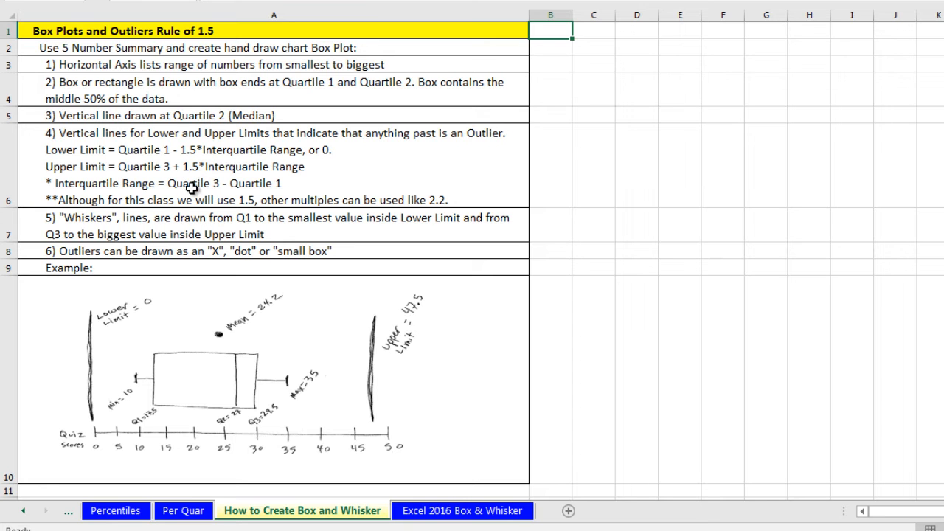
mouse_move(228, 112)
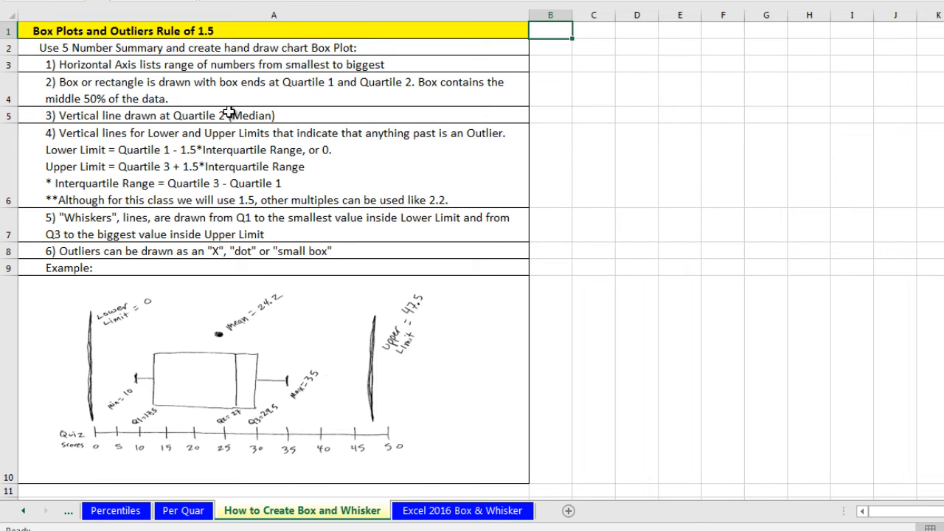
mouse_move(210, 160)
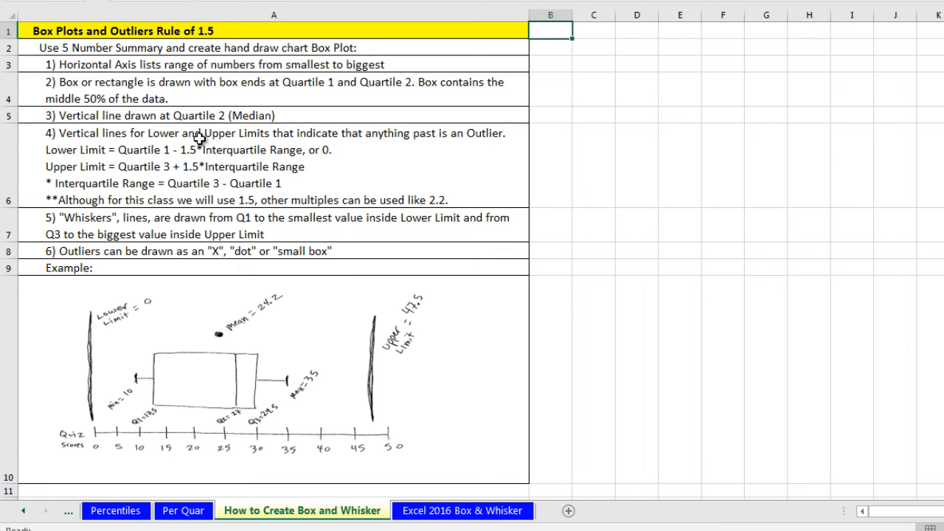
mouse_move(207, 145)
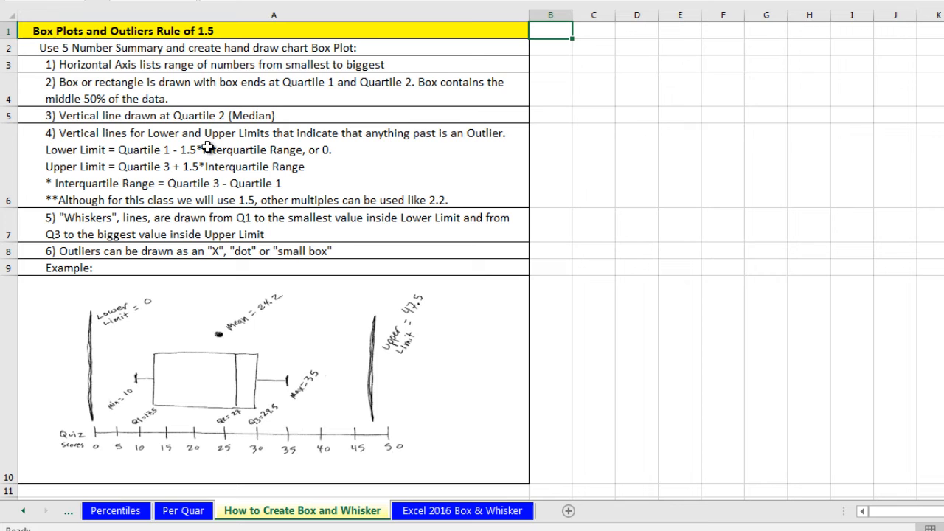
mouse_move(216, 134)
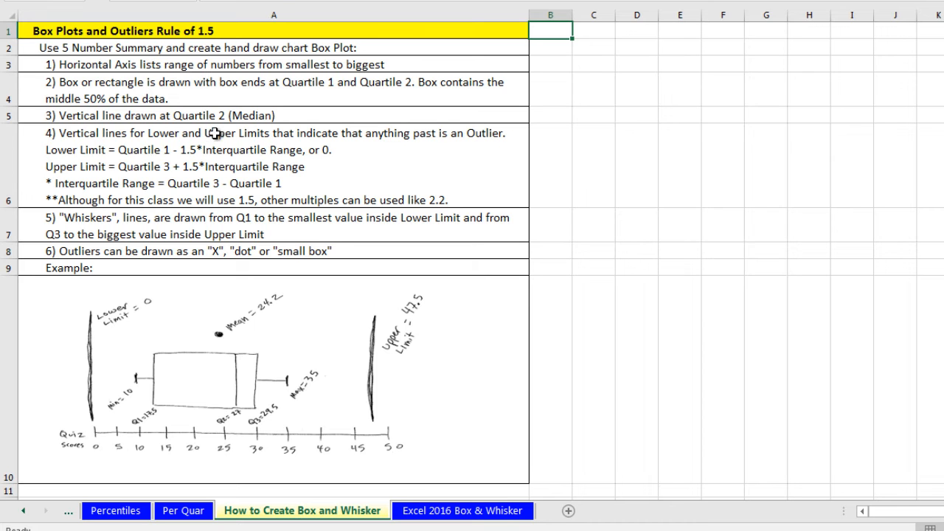
mouse_move(378, 277)
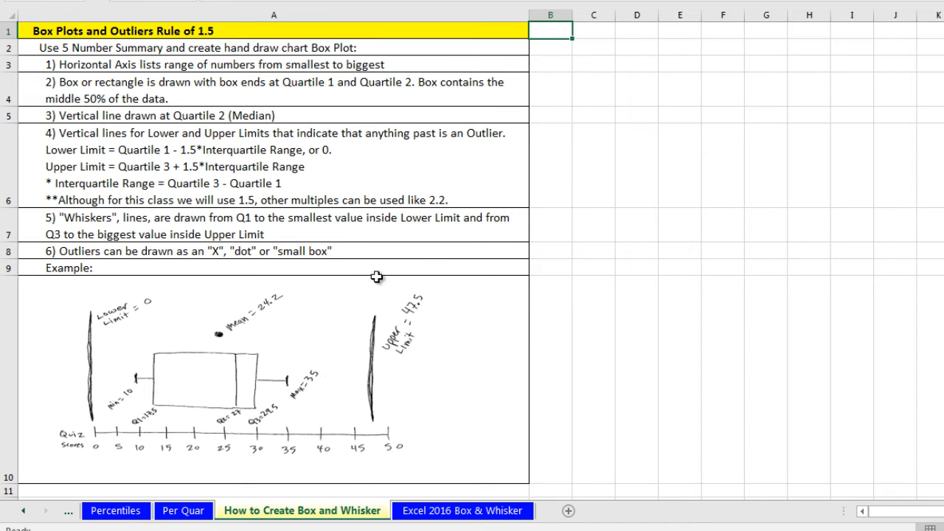
mouse_move(86, 327)
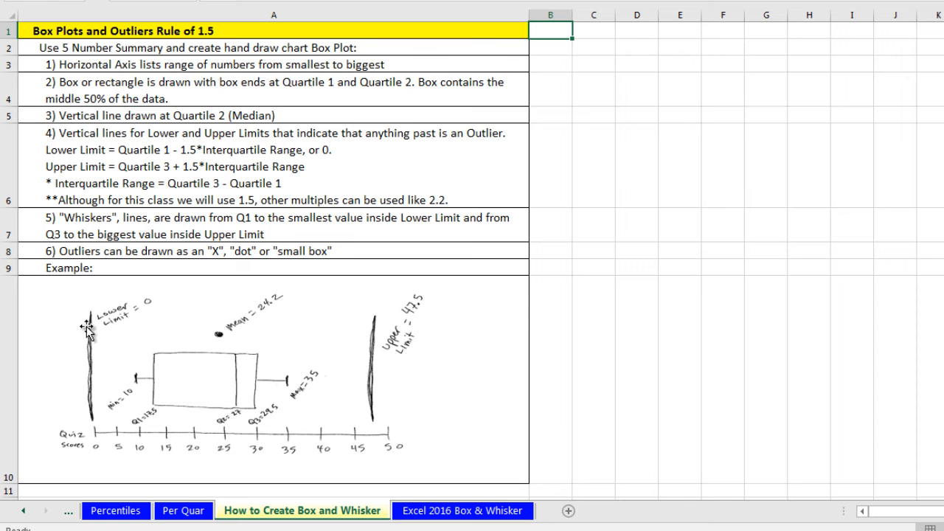
mouse_move(224, 313)
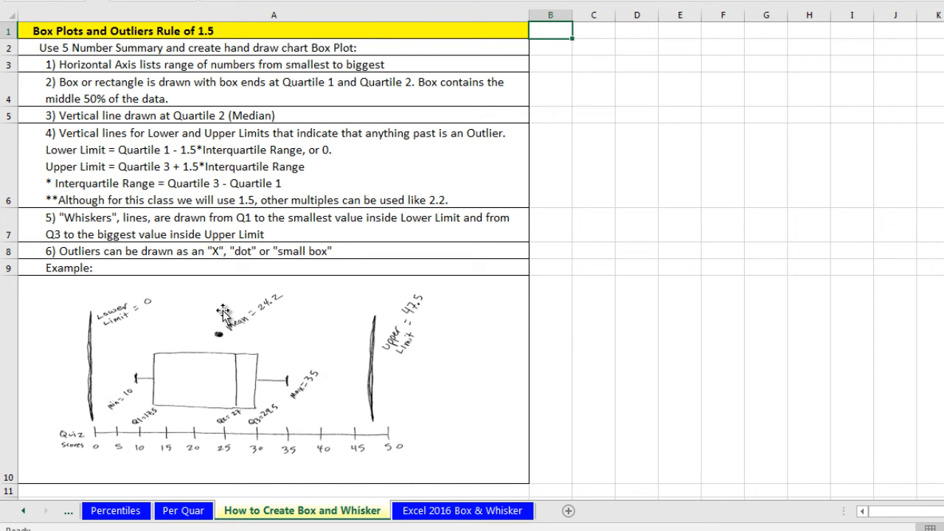
mouse_move(230, 165)
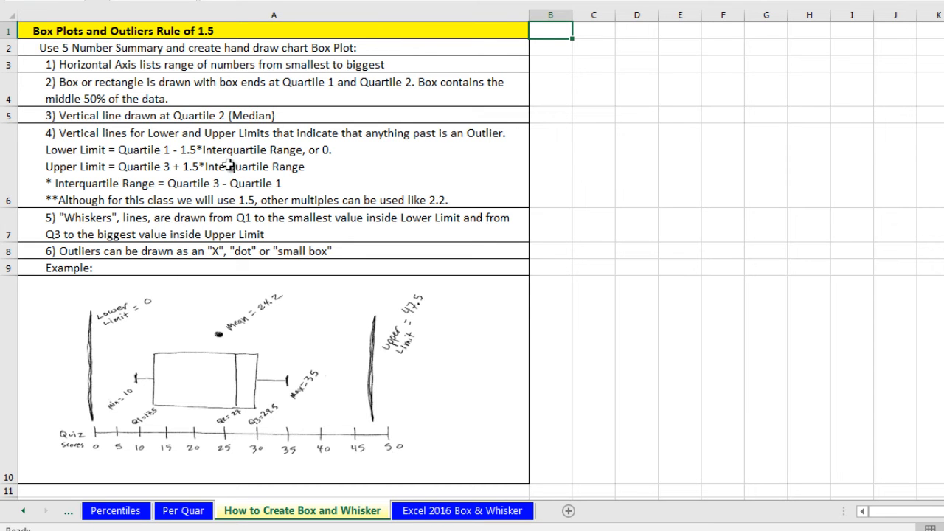
mouse_move(224, 161)
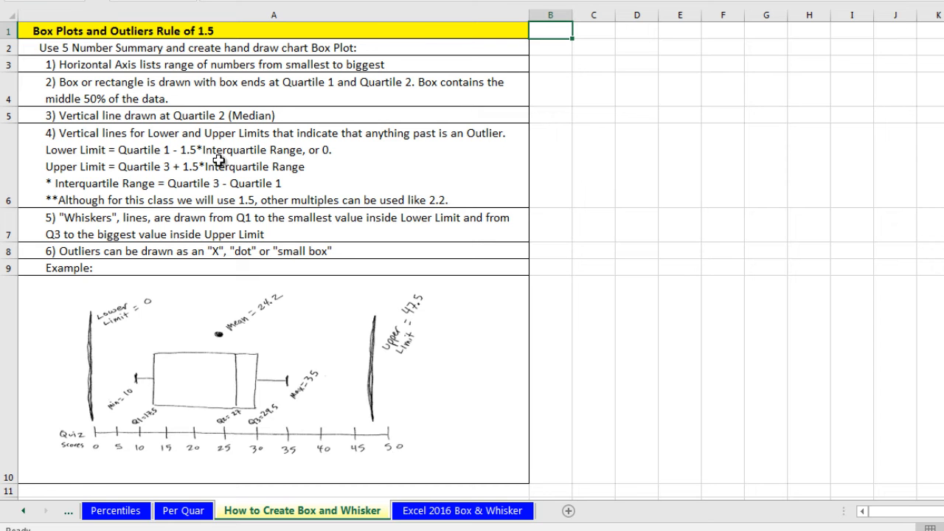
mouse_move(192, 126)
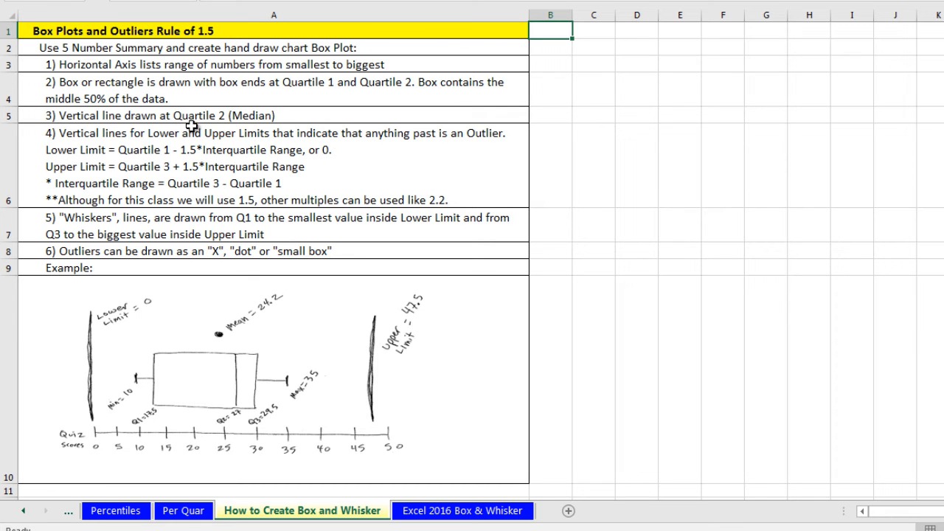
mouse_move(130, 375)
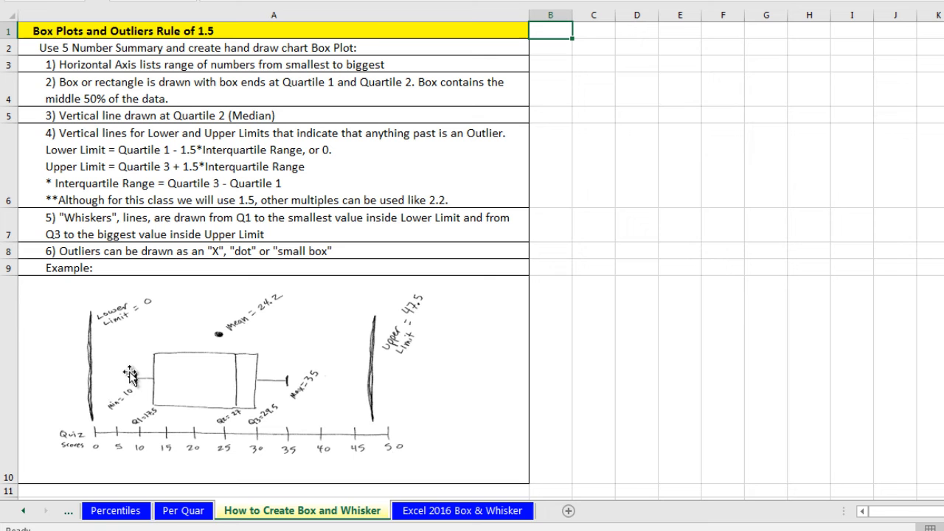
mouse_move(98, 318)
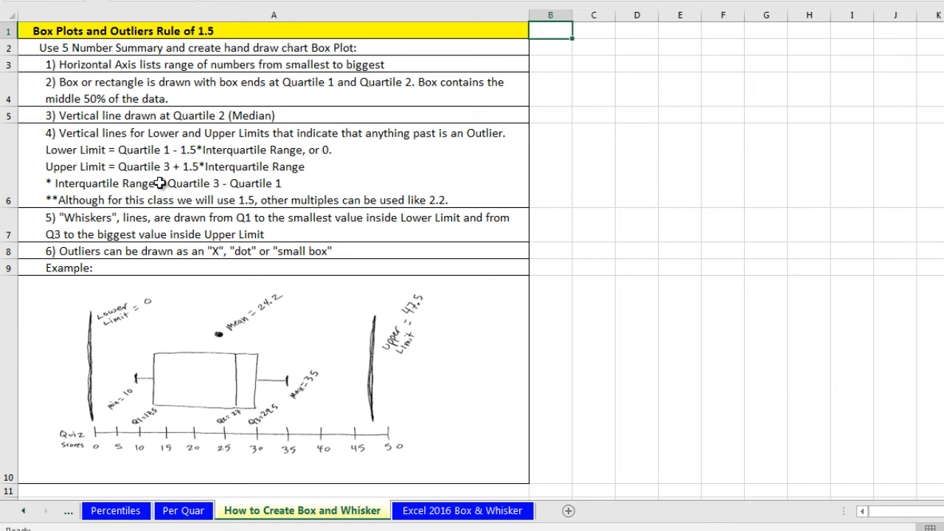
mouse_move(258, 372)
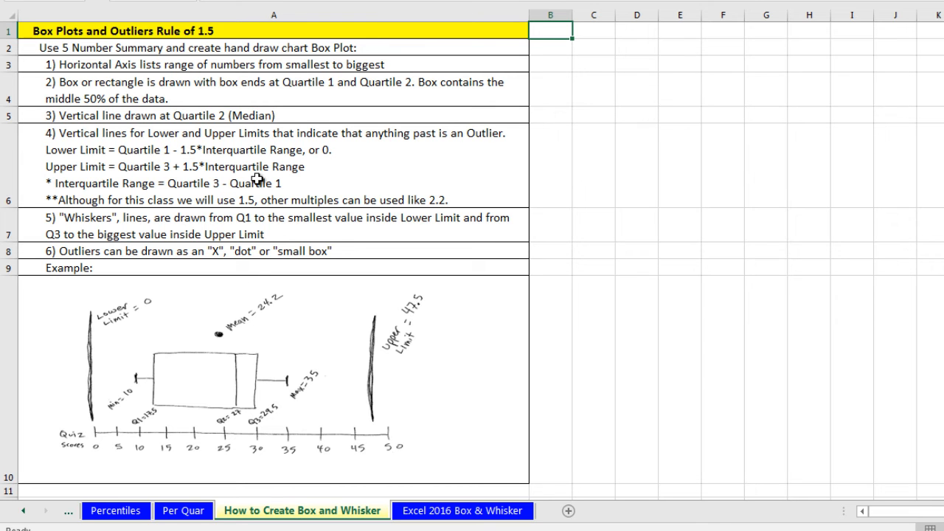
mouse_move(267, 377)
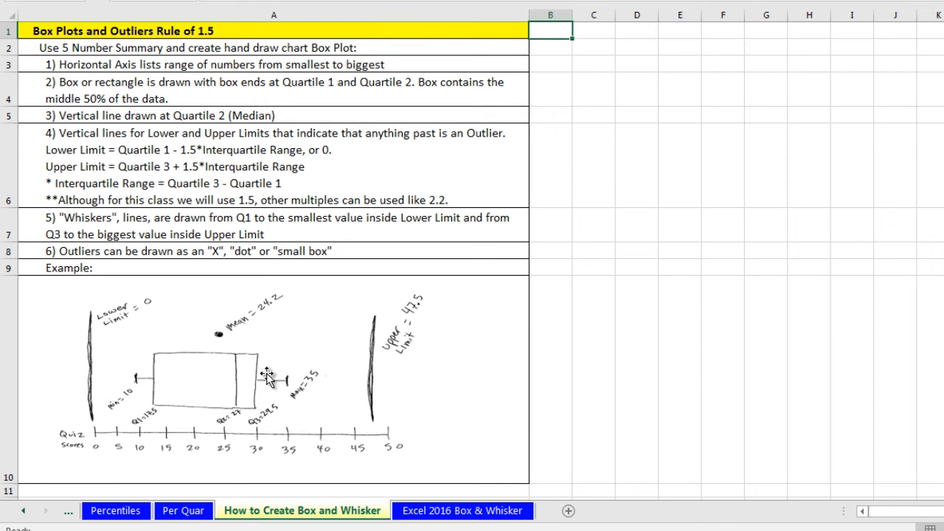
mouse_move(372, 327)
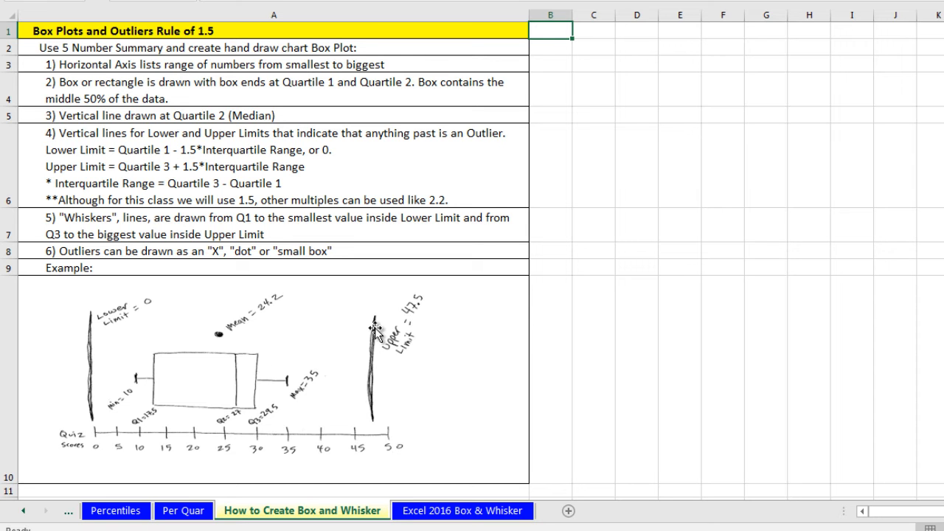
mouse_move(380, 410)
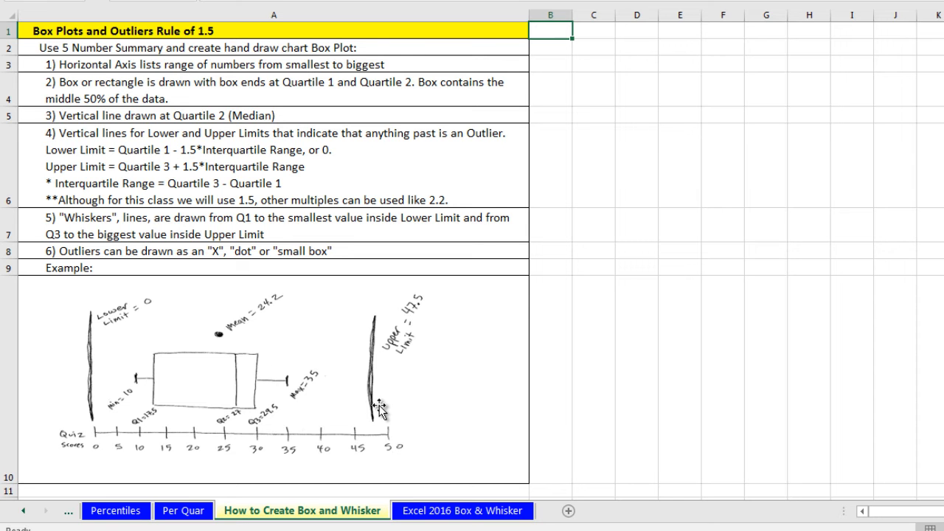
mouse_move(303, 230)
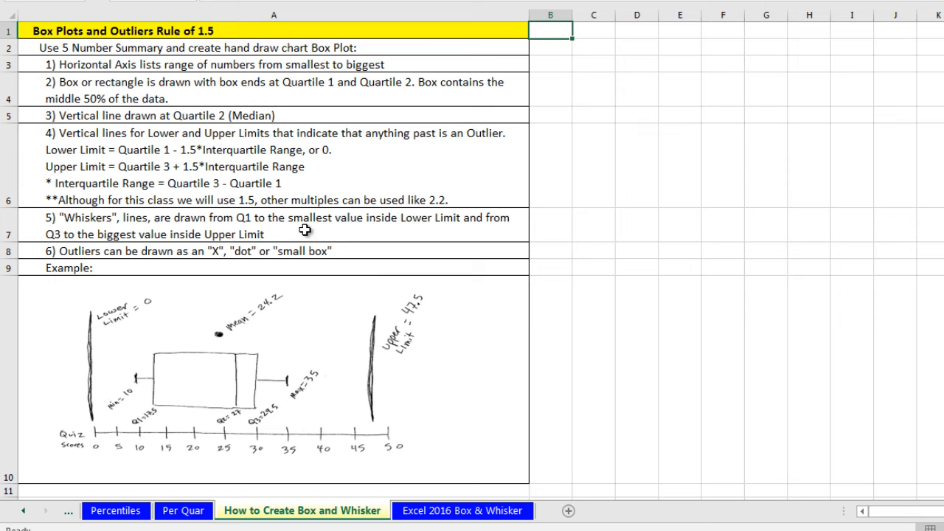
mouse_move(416, 342)
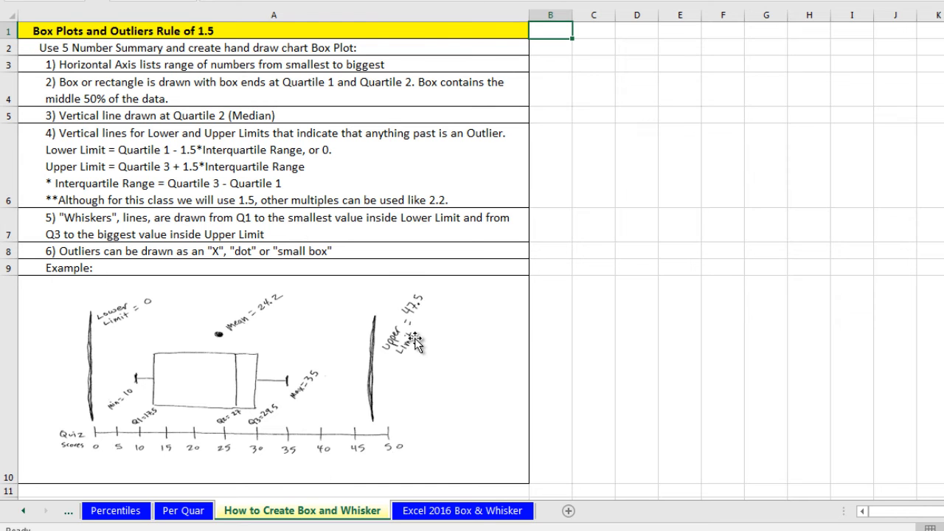
mouse_move(410, 328)
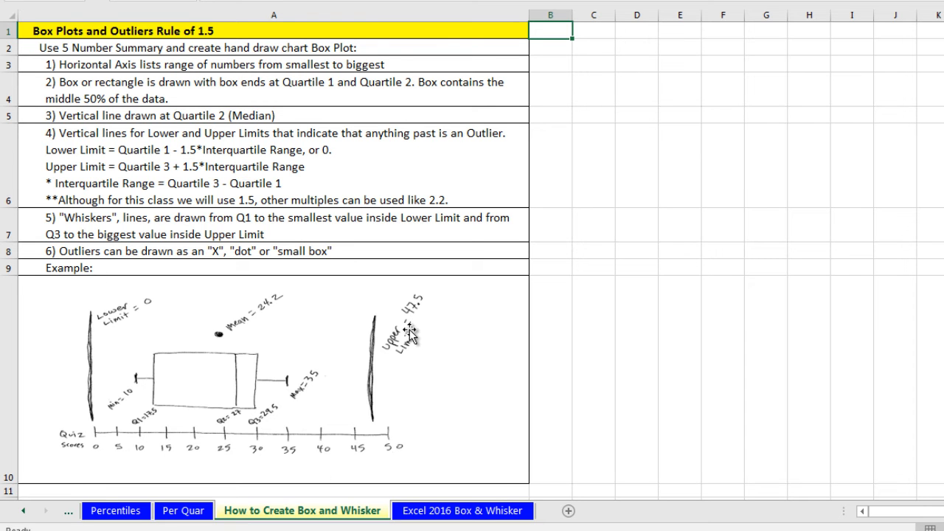
mouse_move(411, 333)
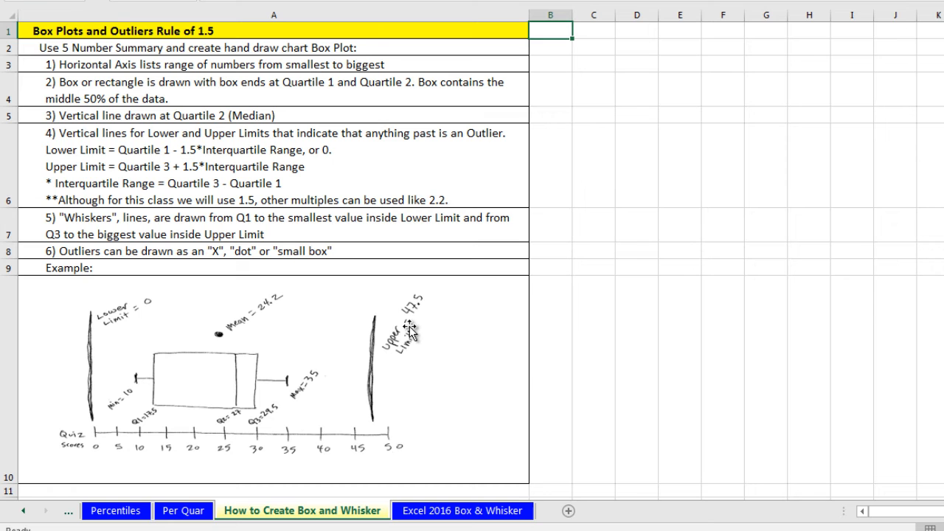
mouse_move(400, 298)
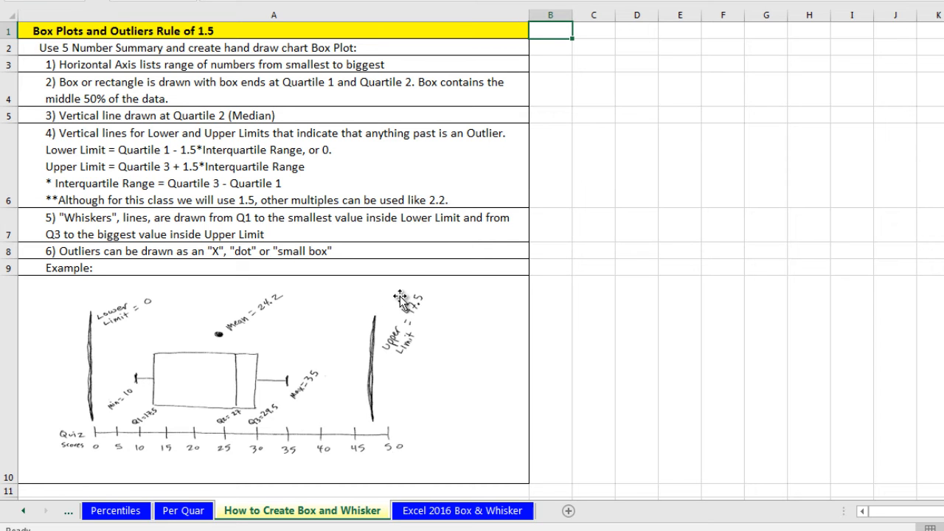
mouse_move(398, 309)
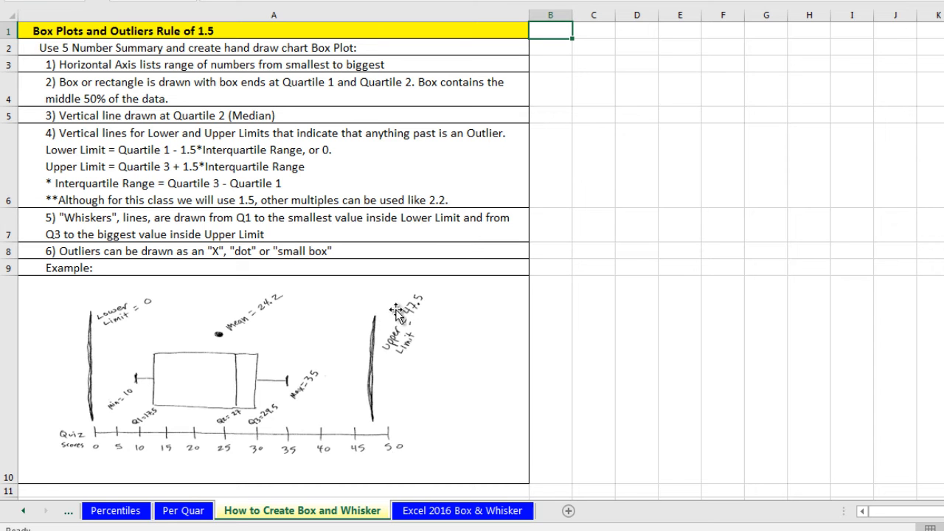
mouse_move(468, 251)
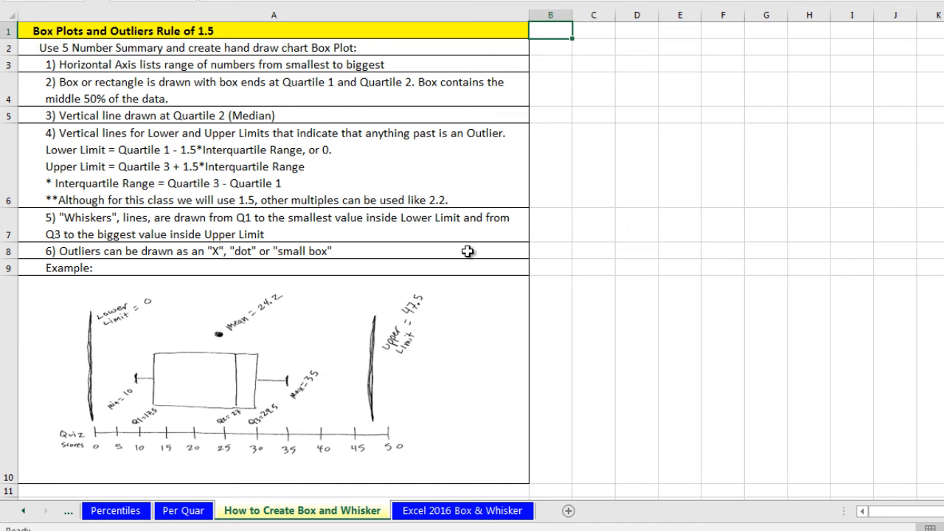
- Switch to the Excel 2016 Box & Whisker sheet and select a cell in the CPA Test data
left_click(463, 510)
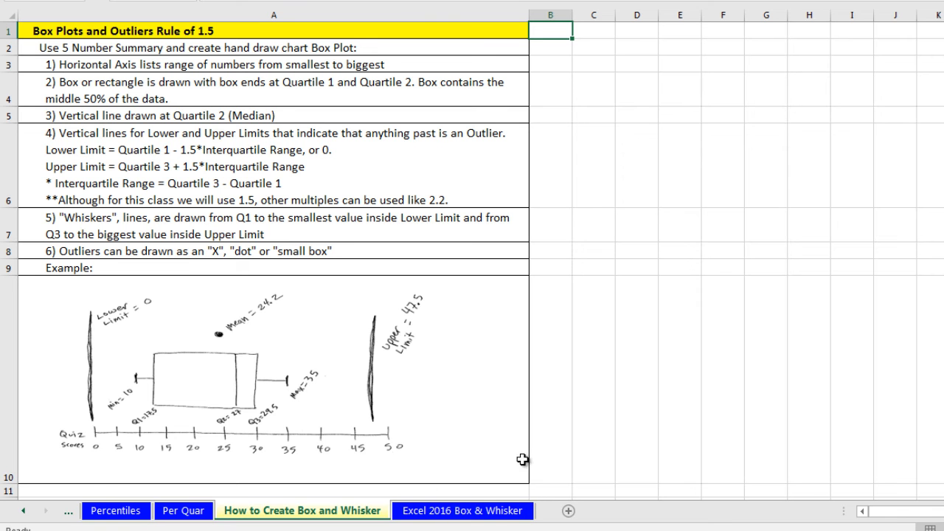
left_click(463, 510)
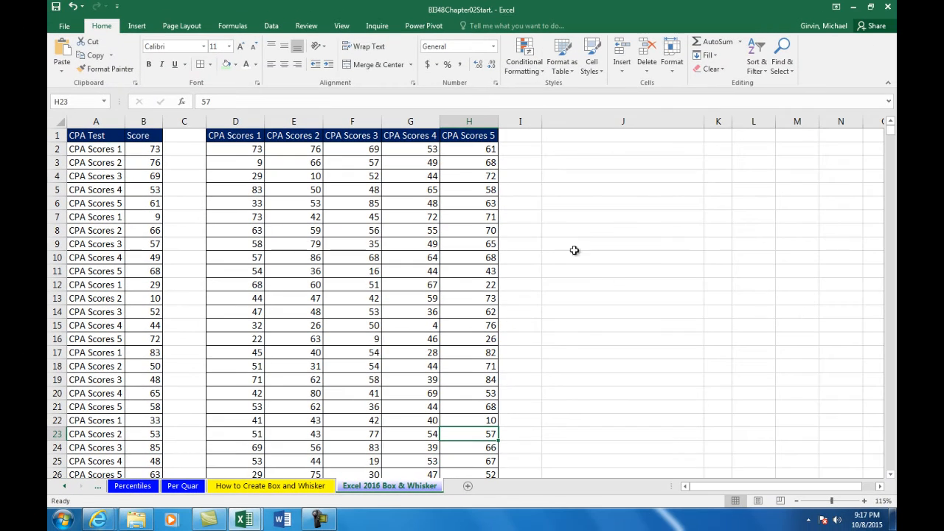
mouse_move(451, 47)
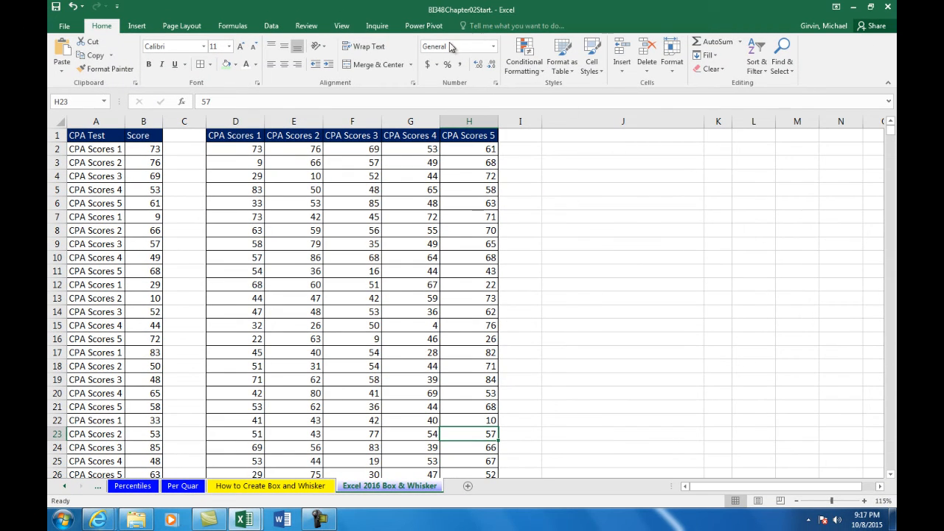
left_click(143, 135)
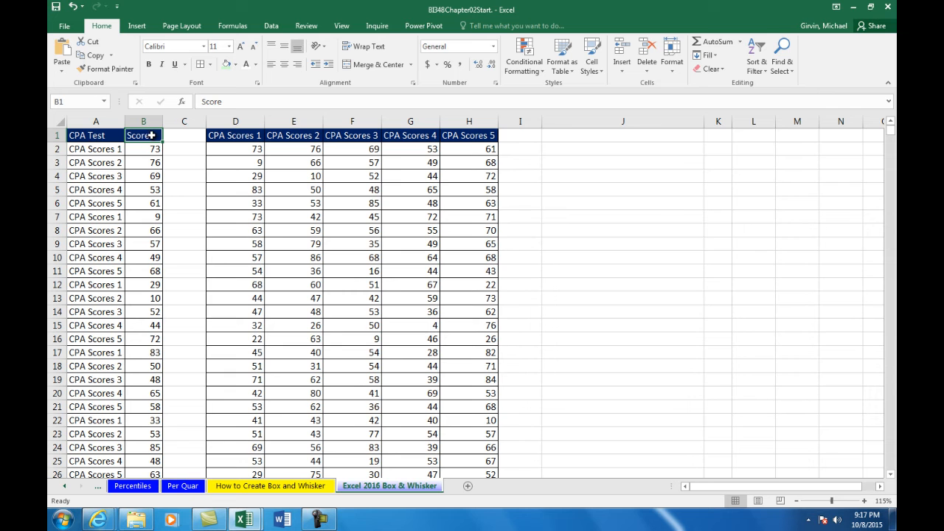
mouse_move(135, 288)
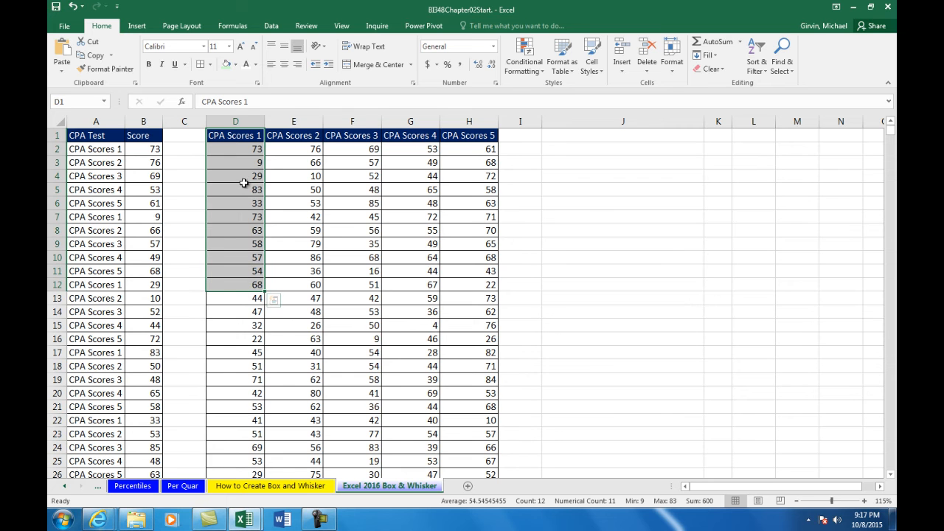
mouse_move(248, 160)
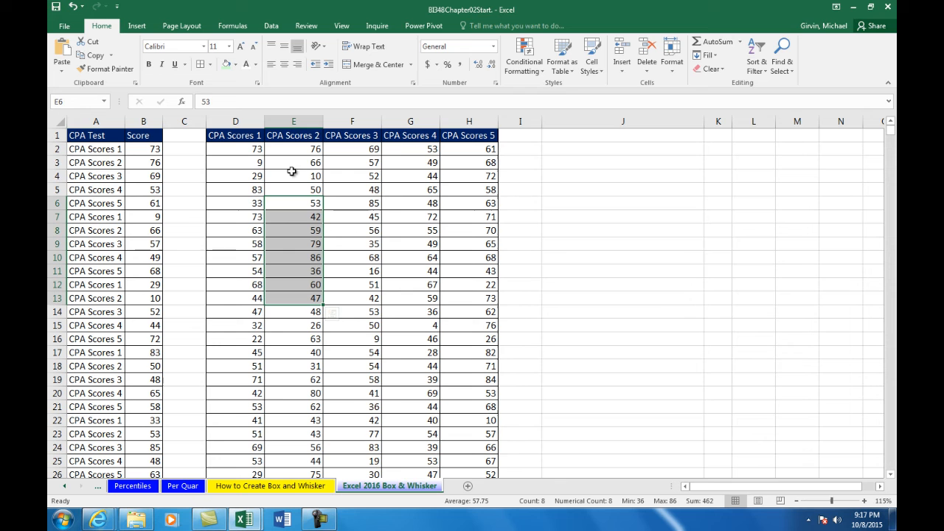
mouse_move(492, 175)
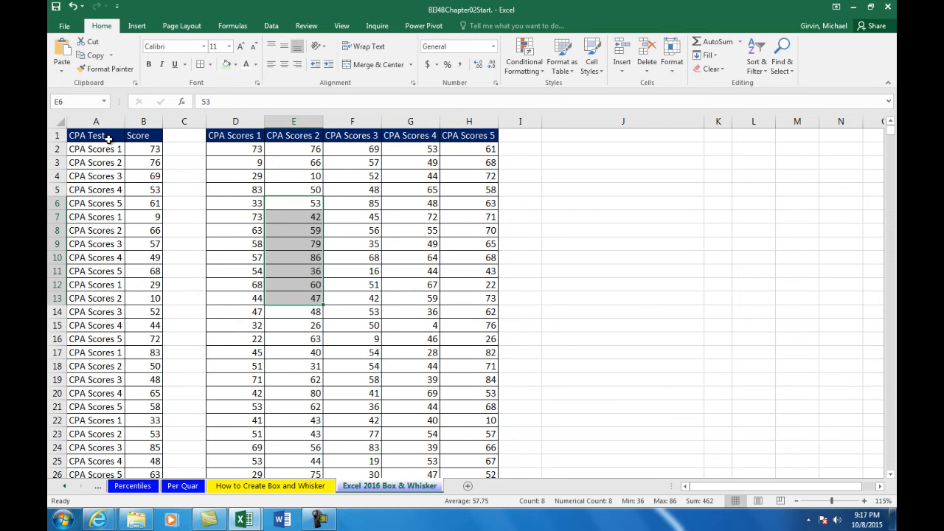
left_click(94, 136)
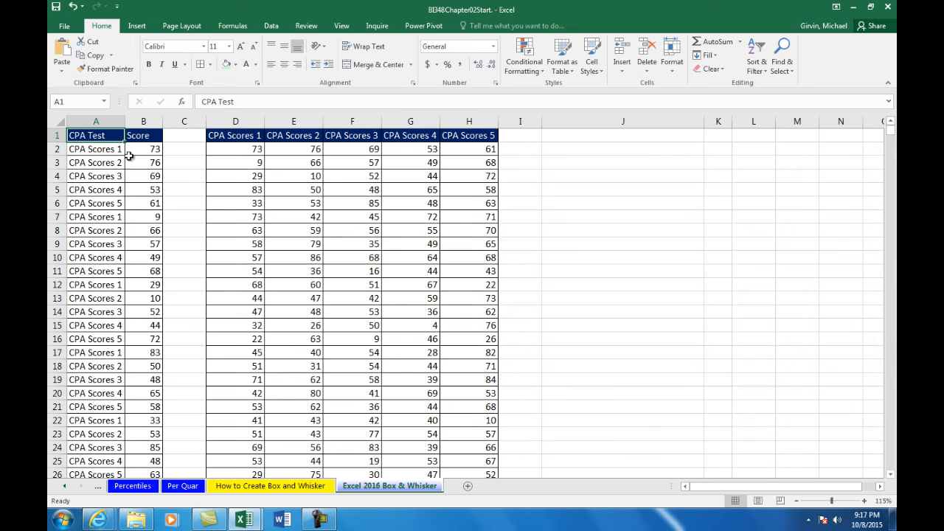
mouse_move(159, 224)
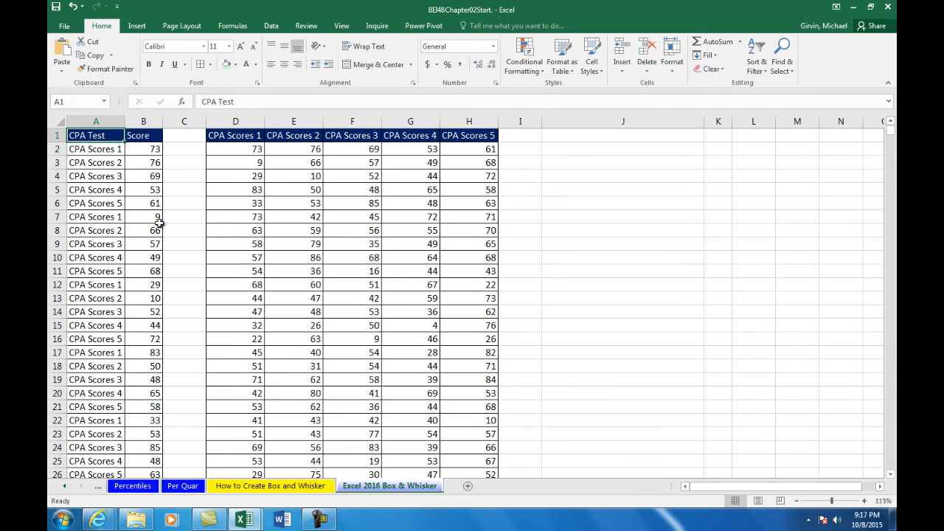
mouse_move(136, 58)
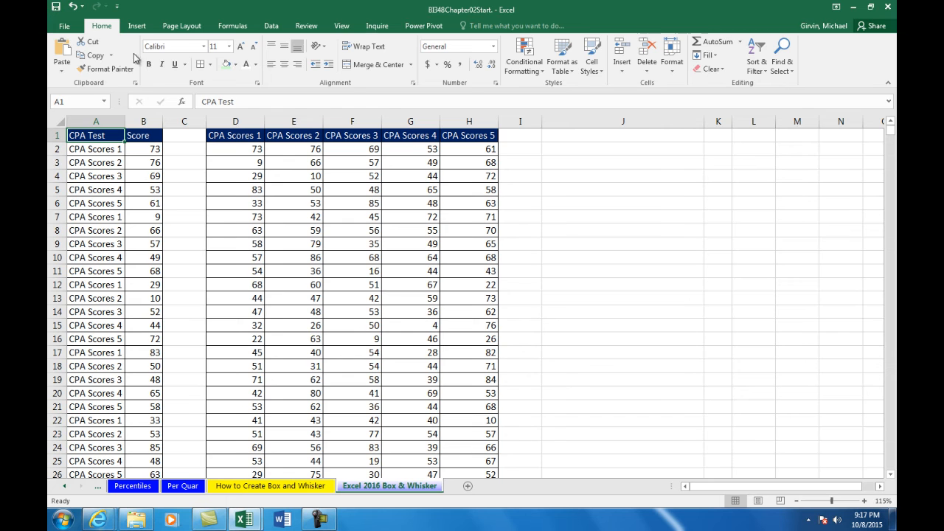
- Insert a Box and Whisker statistical chart of the five CPA score columns
left_click(136, 25)
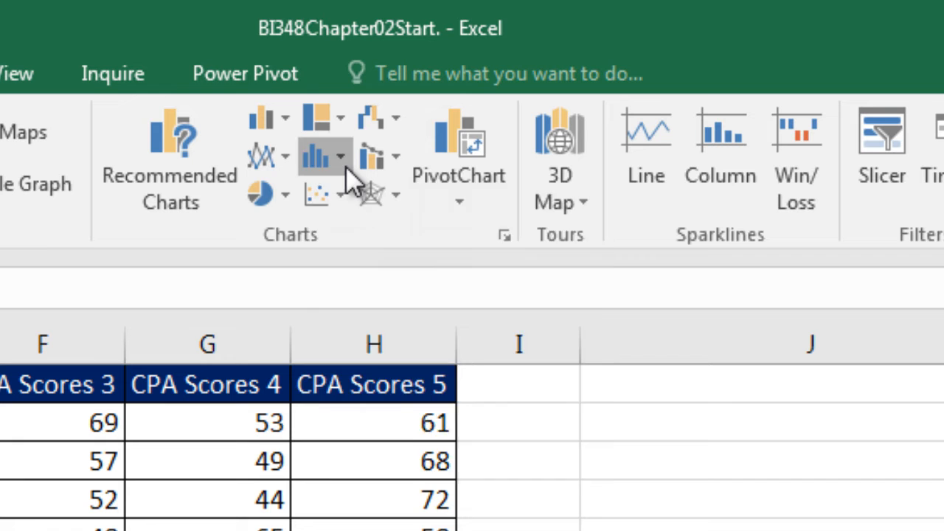
left_click(324, 155)
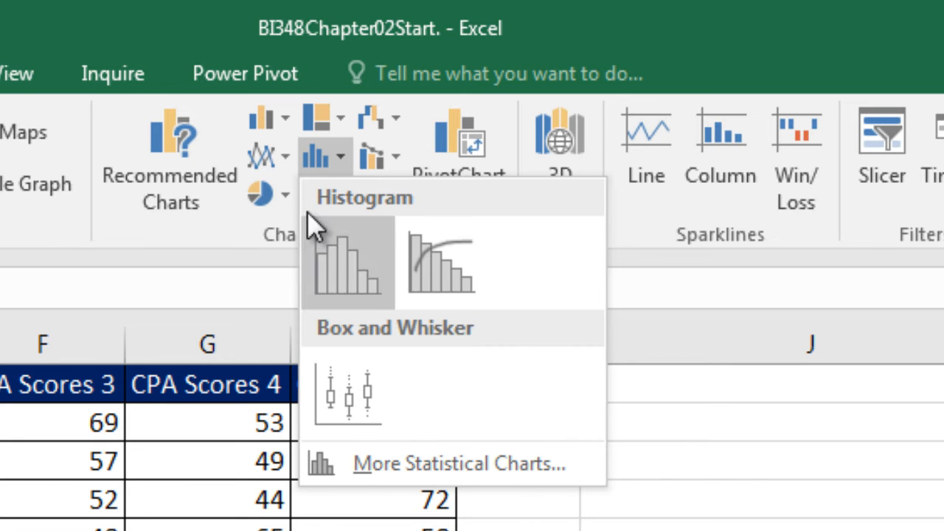
mouse_move(347, 390)
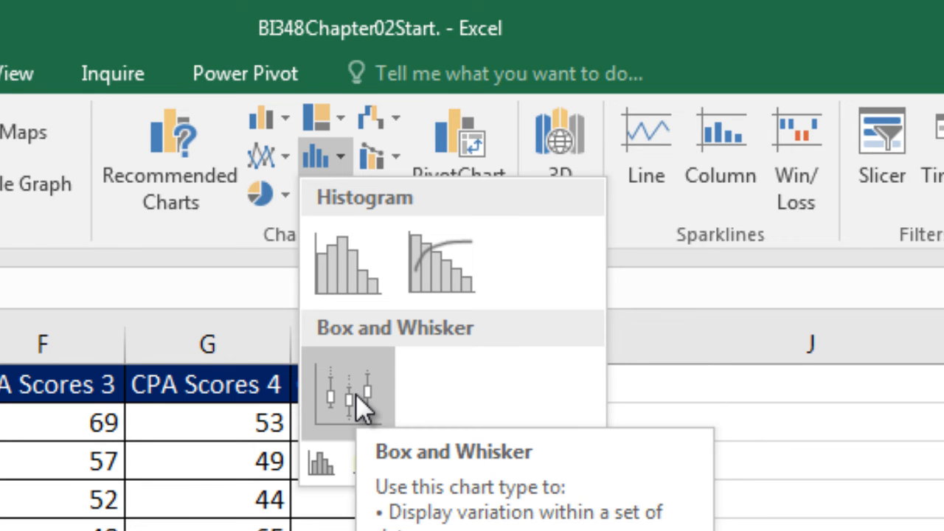
mouse_move(347, 266)
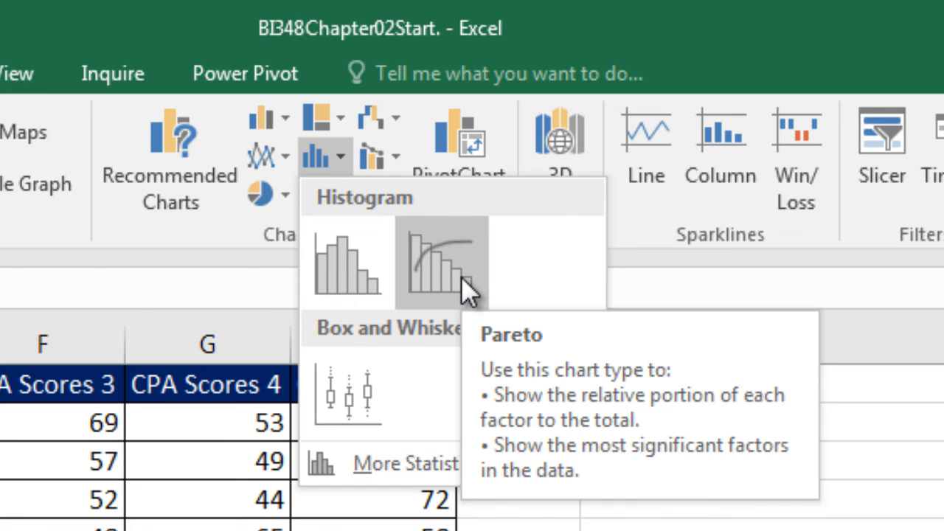
left_click(461, 140)
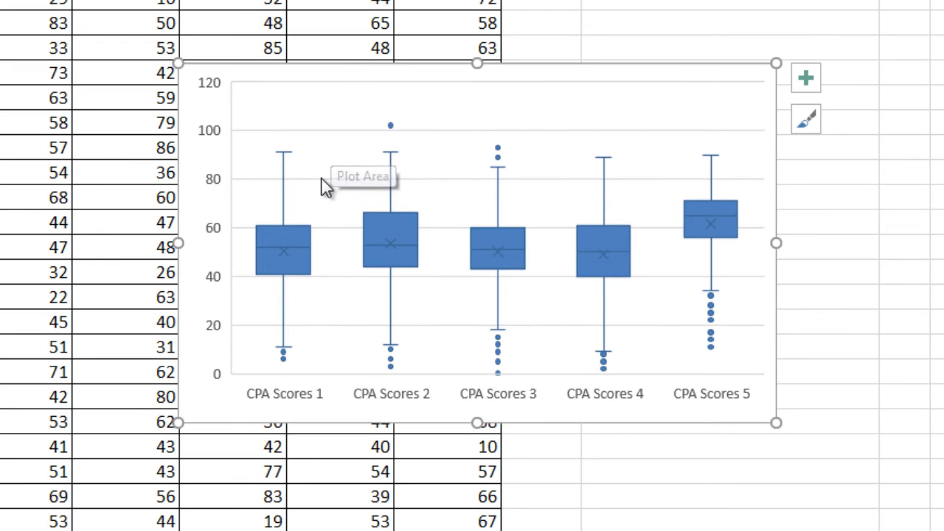
mouse_move(529, 186)
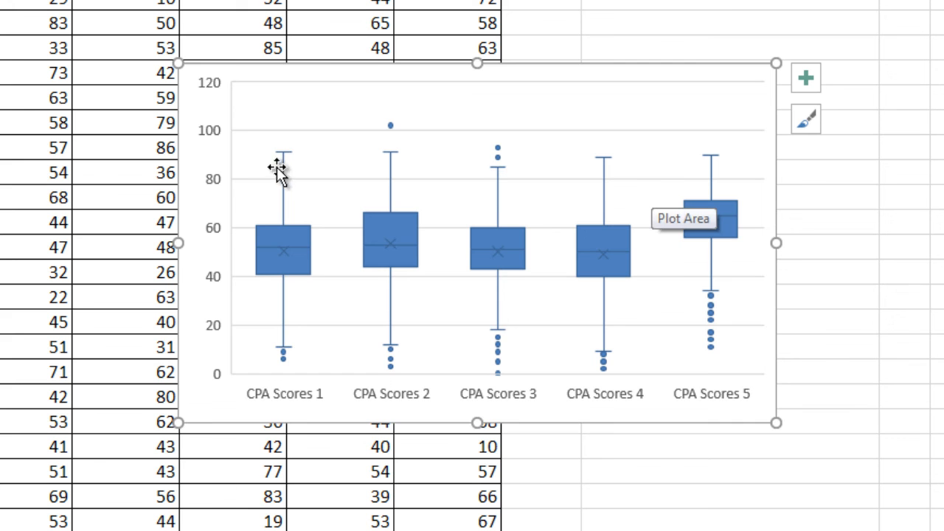
mouse_move(701, 188)
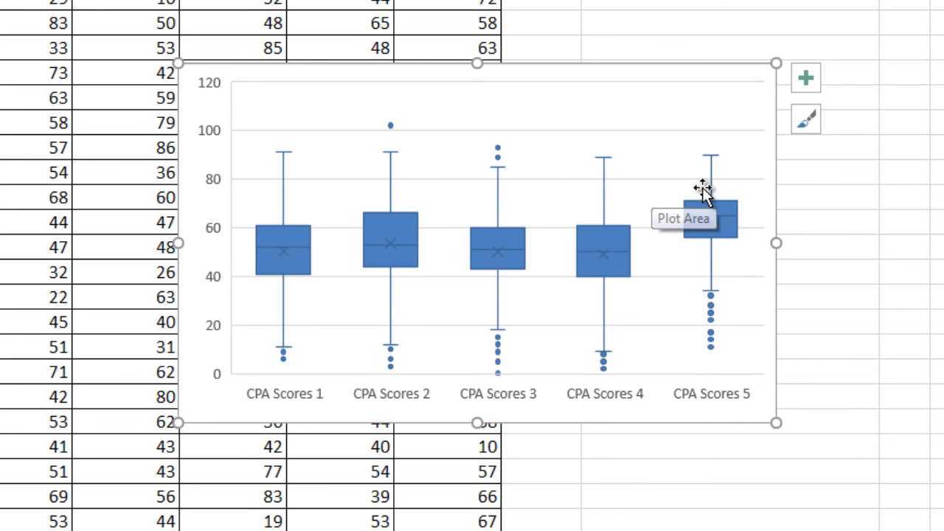
mouse_move(480, 273)
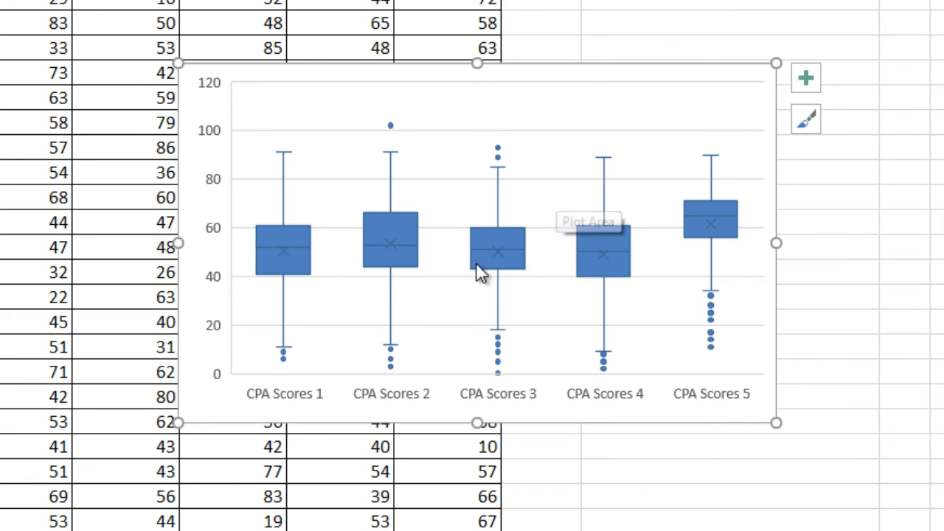
mouse_move(325, 294)
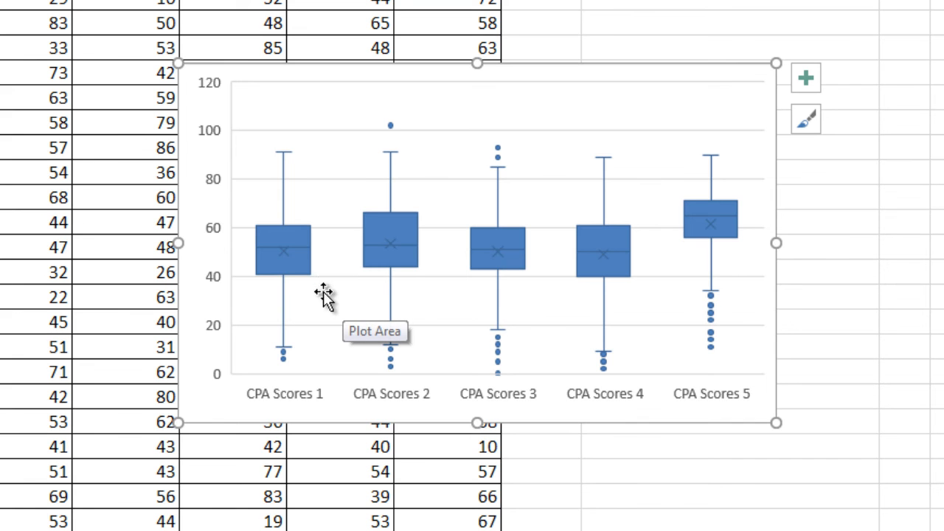
mouse_move(315, 221)
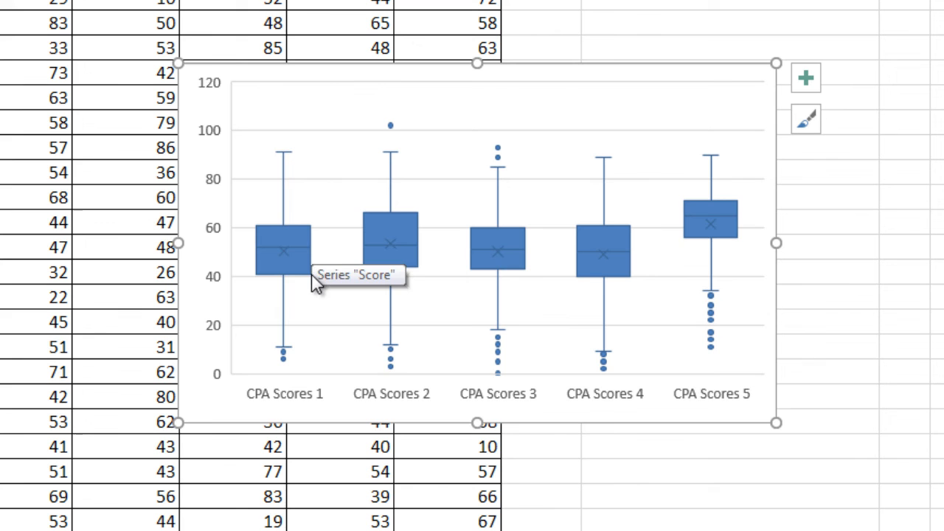
mouse_move(307, 251)
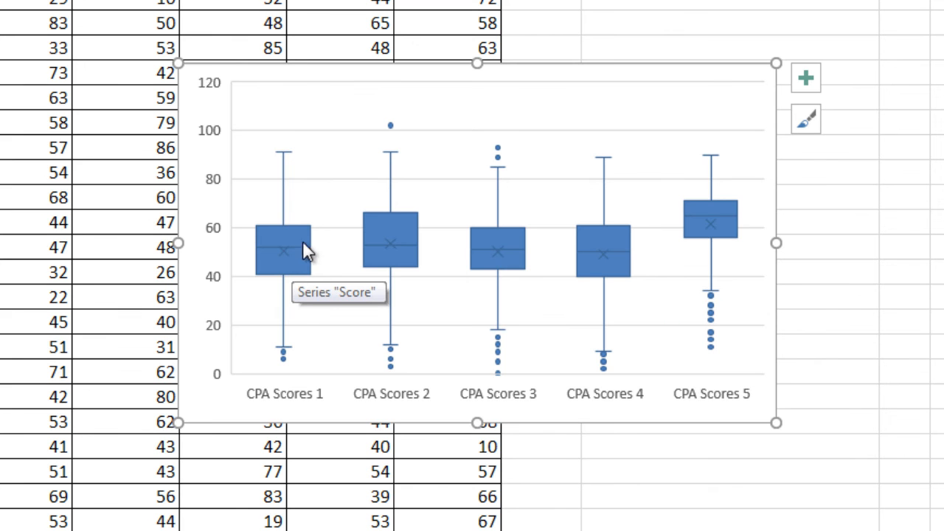
mouse_move(370, 222)
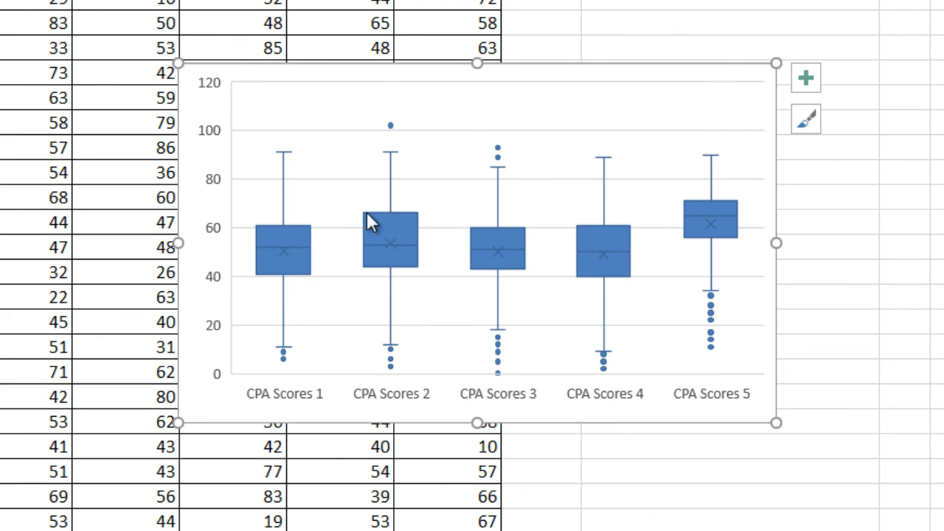
mouse_move(551, 283)
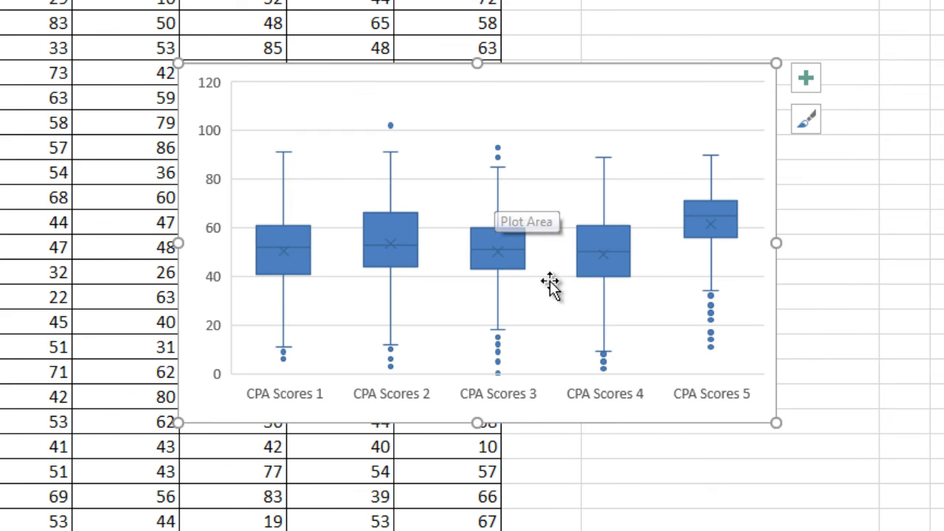
mouse_move(636, 310)
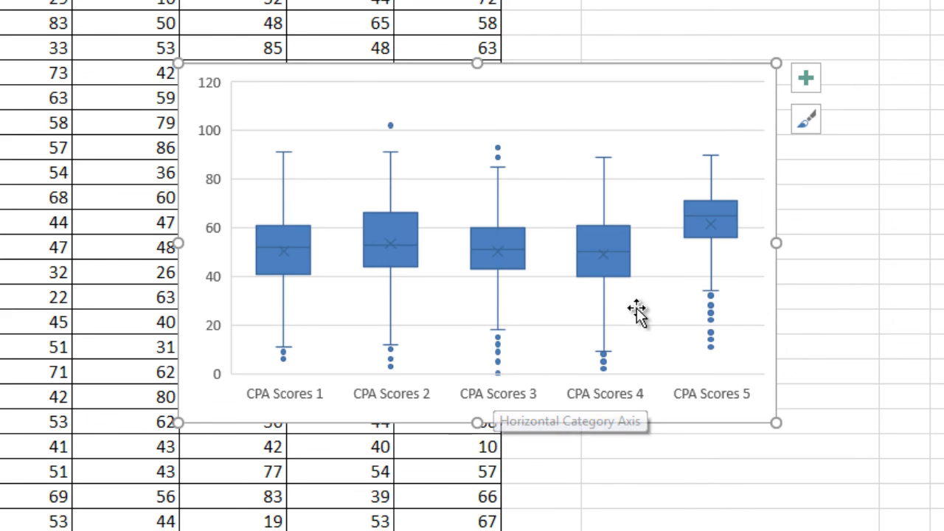
mouse_move(715, 265)
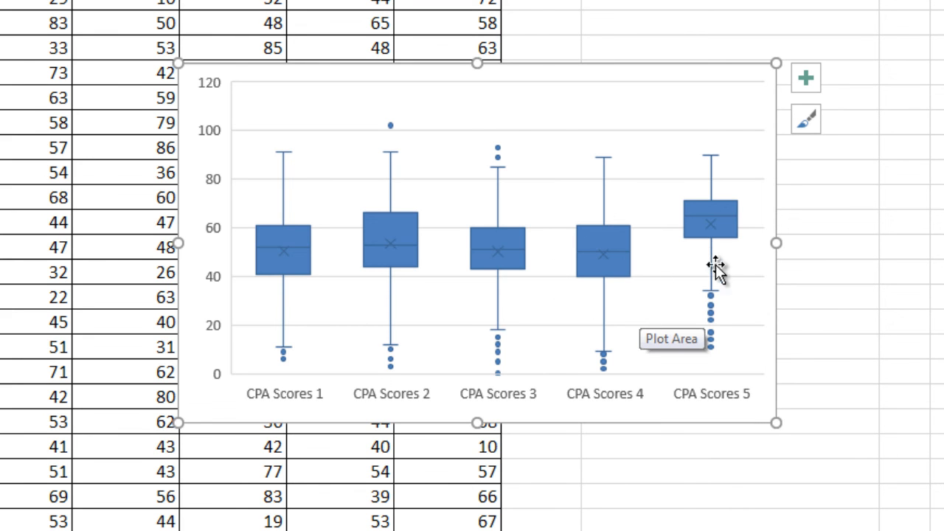
mouse_move(730, 322)
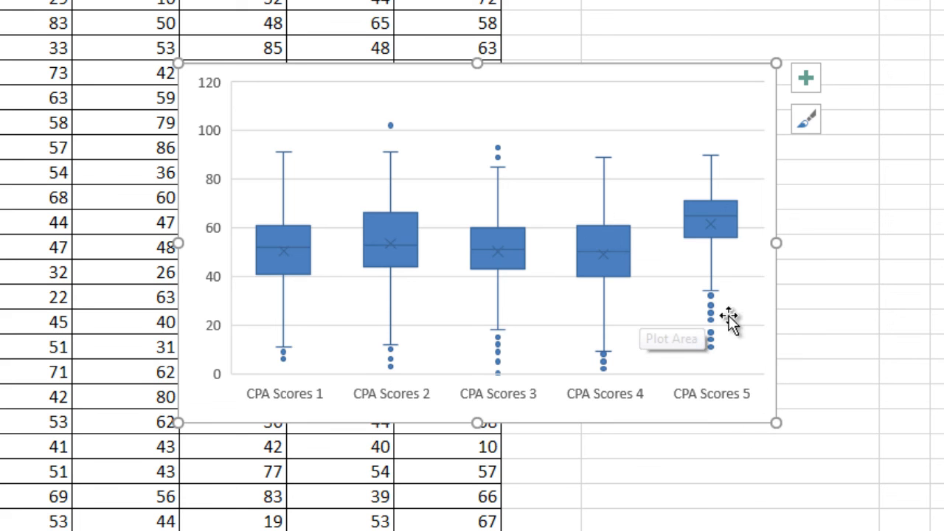
mouse_move(755, 254)
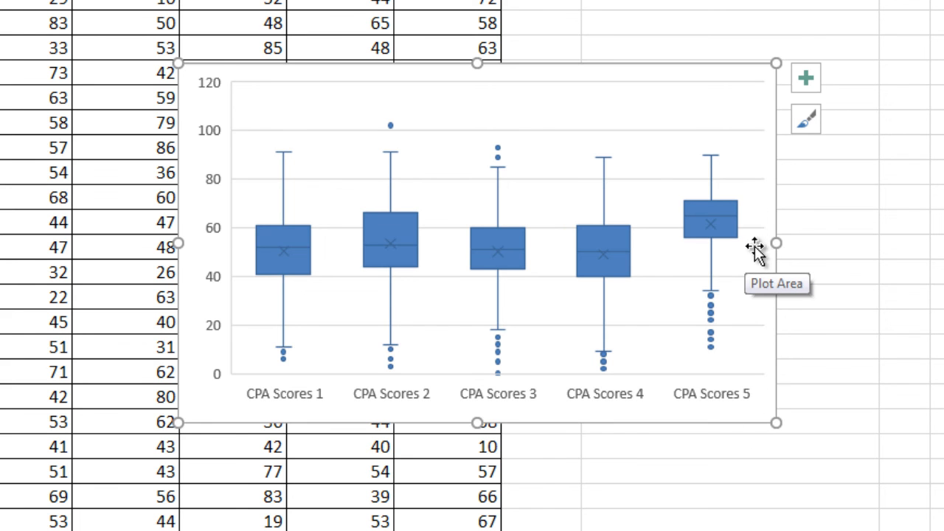
mouse_move(756, 218)
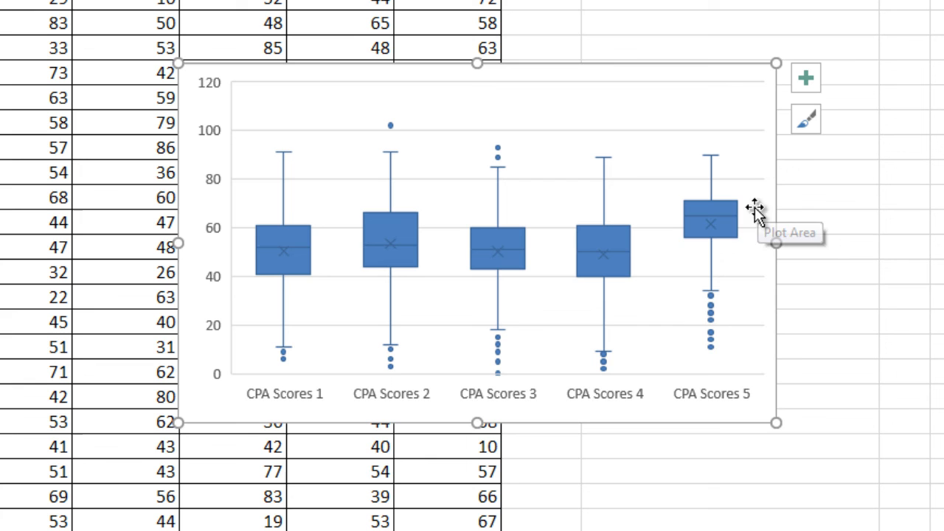
mouse_move(749, 221)
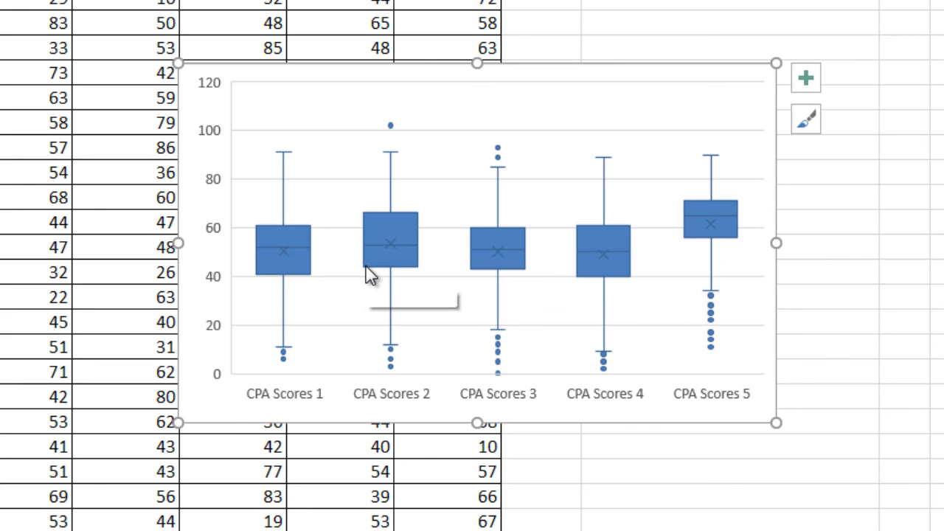
mouse_move(410, 268)
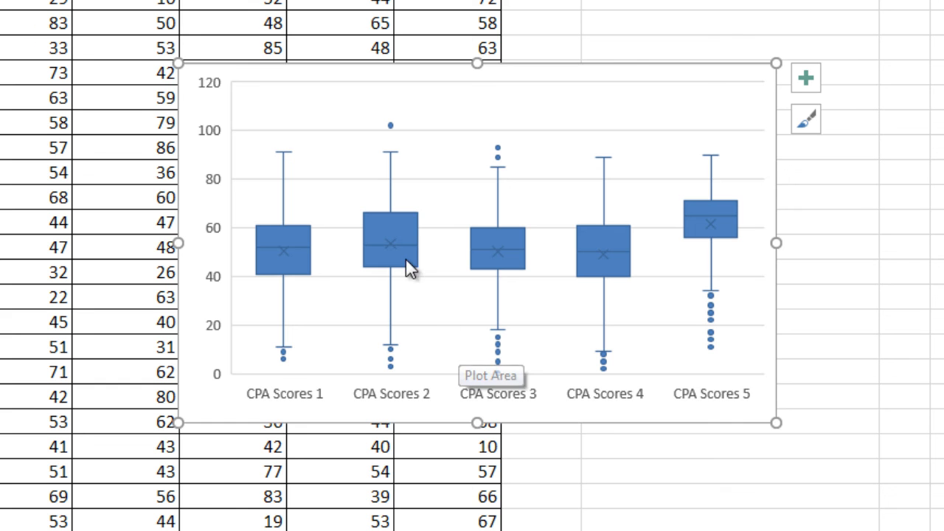
mouse_move(419, 250)
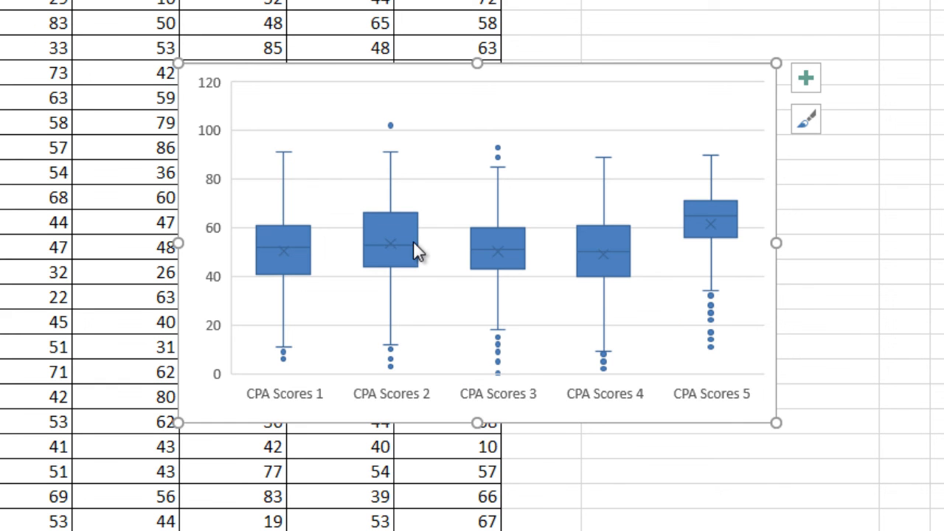
mouse_move(416, 239)
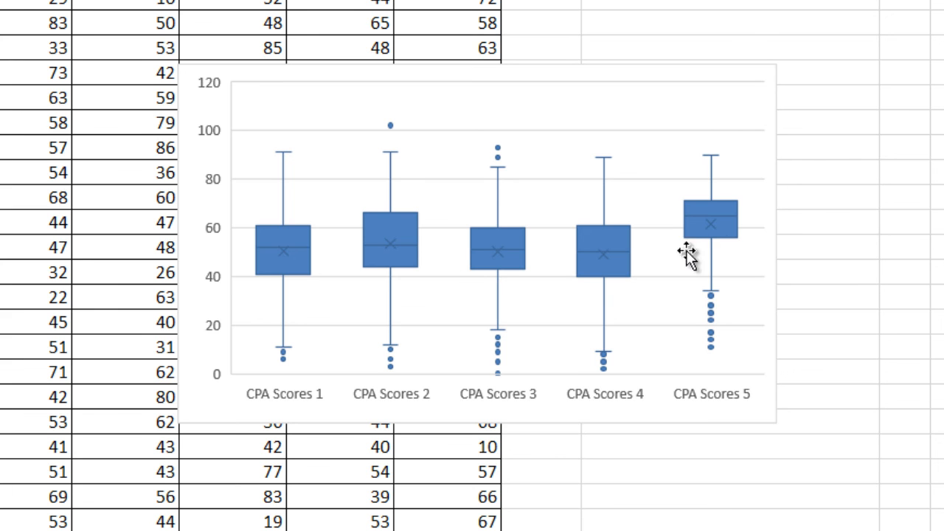
mouse_move(710, 223)
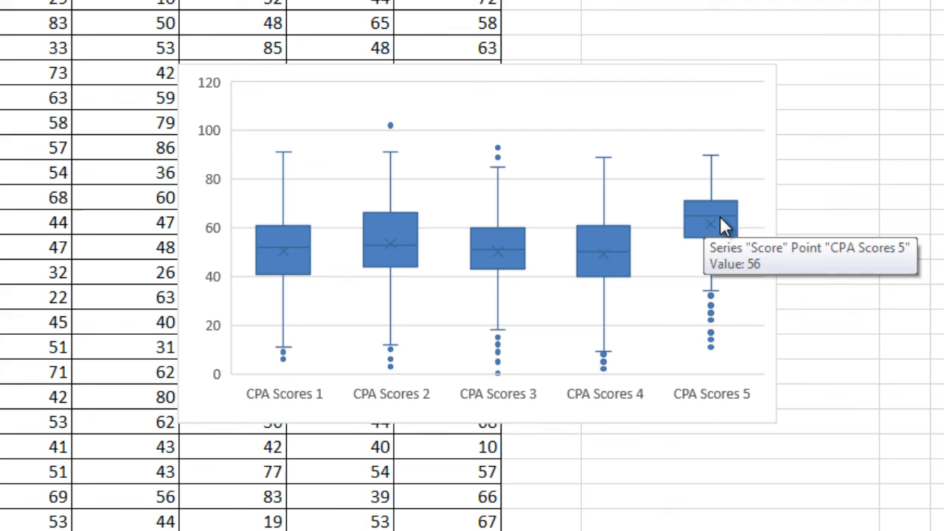
mouse_move(593, 348)
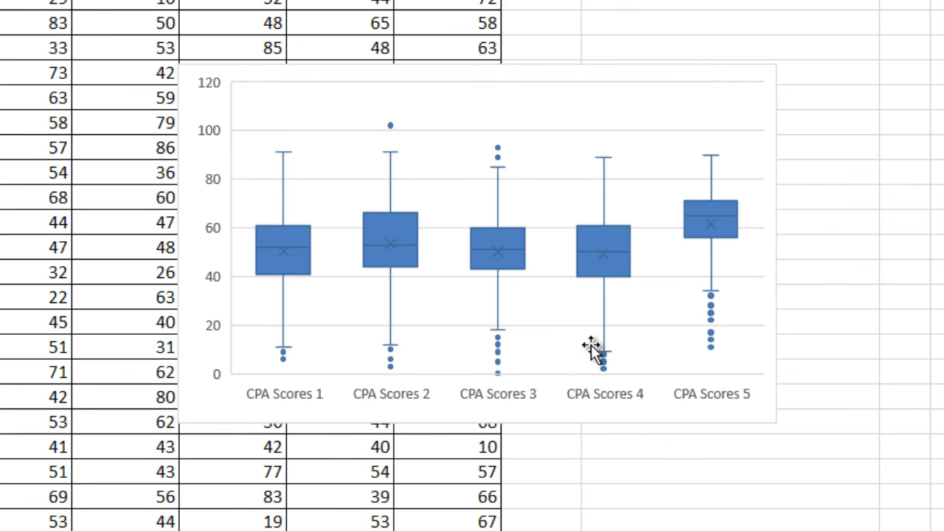
mouse_move(716, 339)
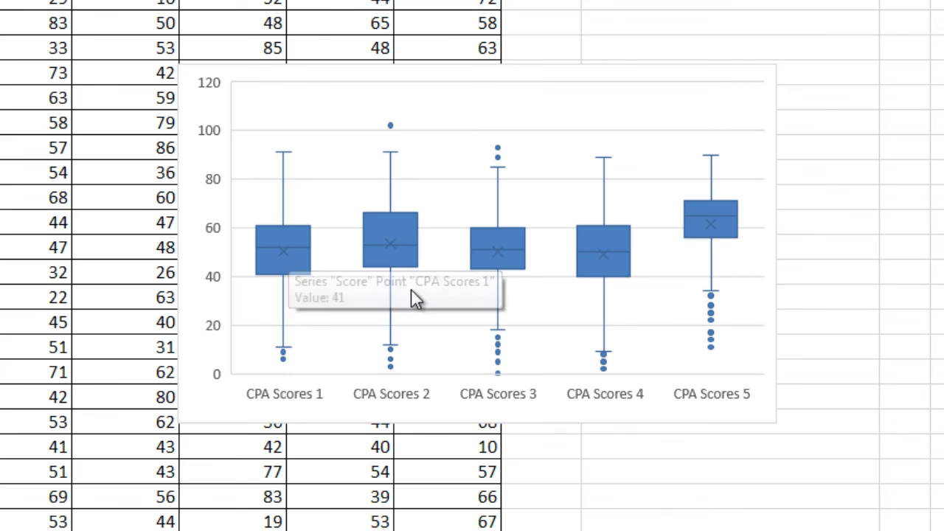
mouse_move(677, 325)
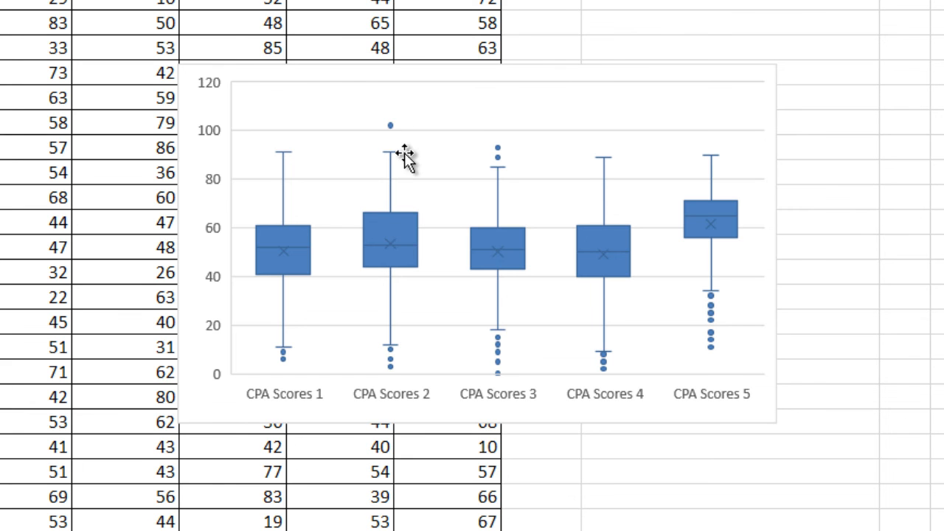
mouse_move(622, 163)
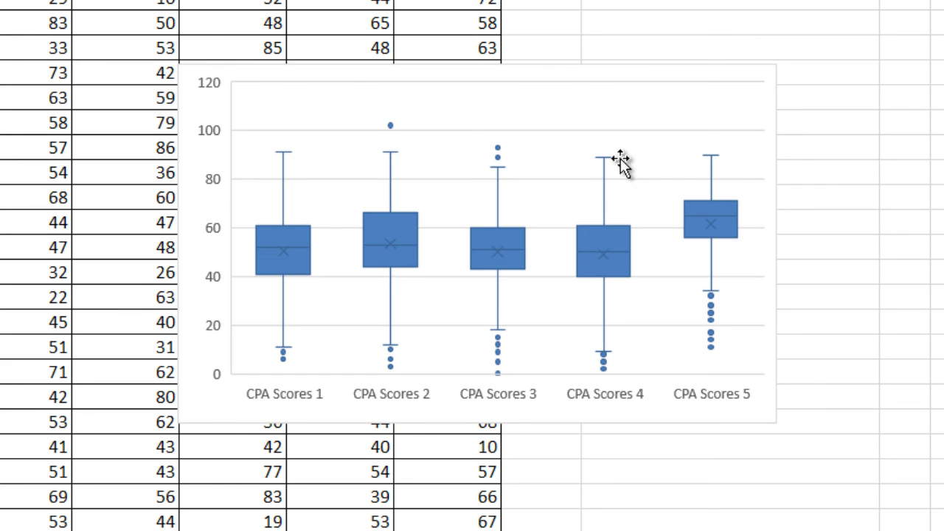
mouse_move(611, 165)
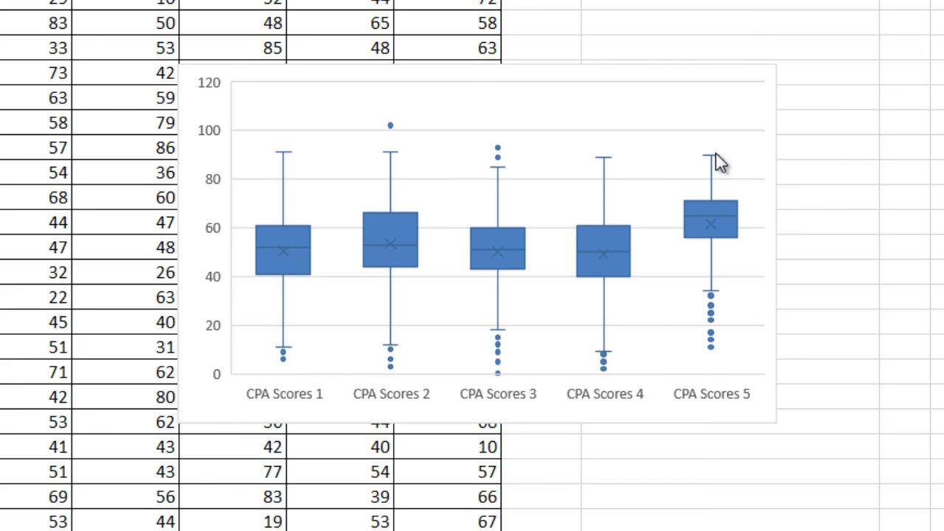
mouse_move(649, 184)
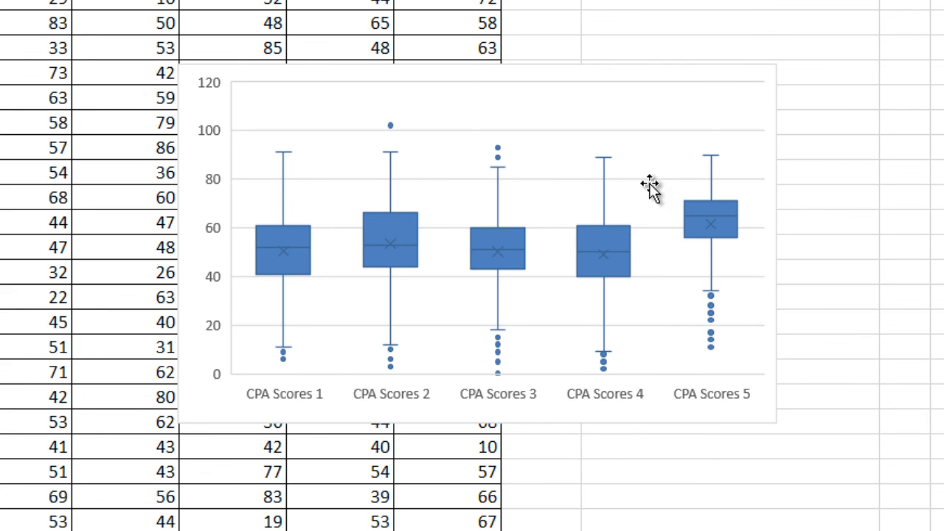
mouse_move(519, 410)
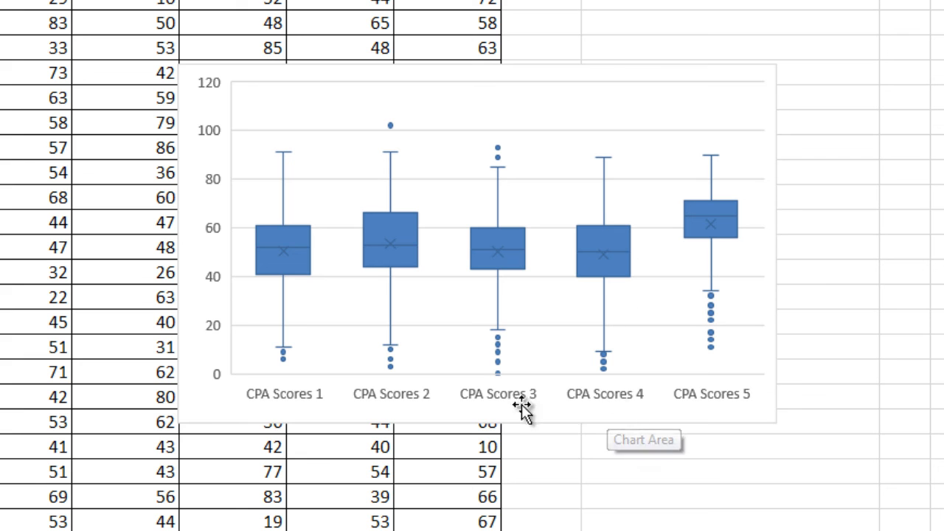
mouse_move(420, 395)
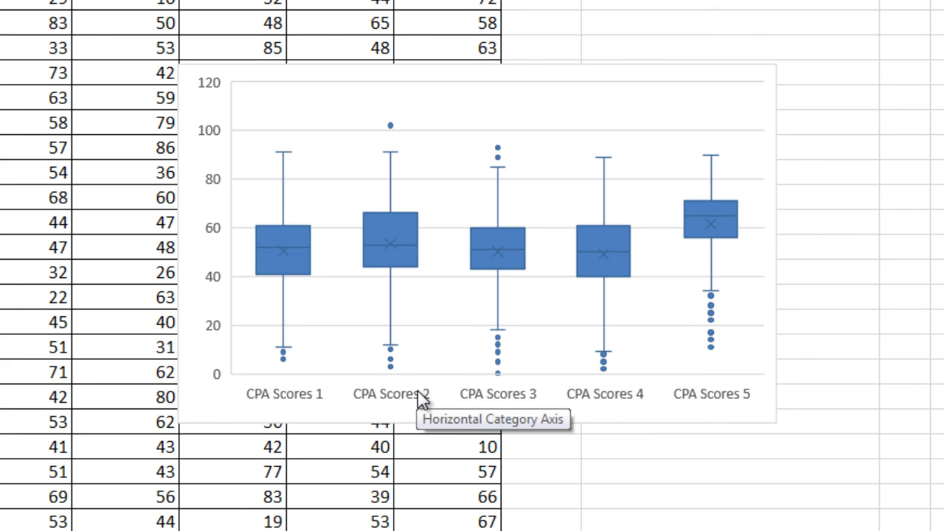
mouse_move(286, 395)
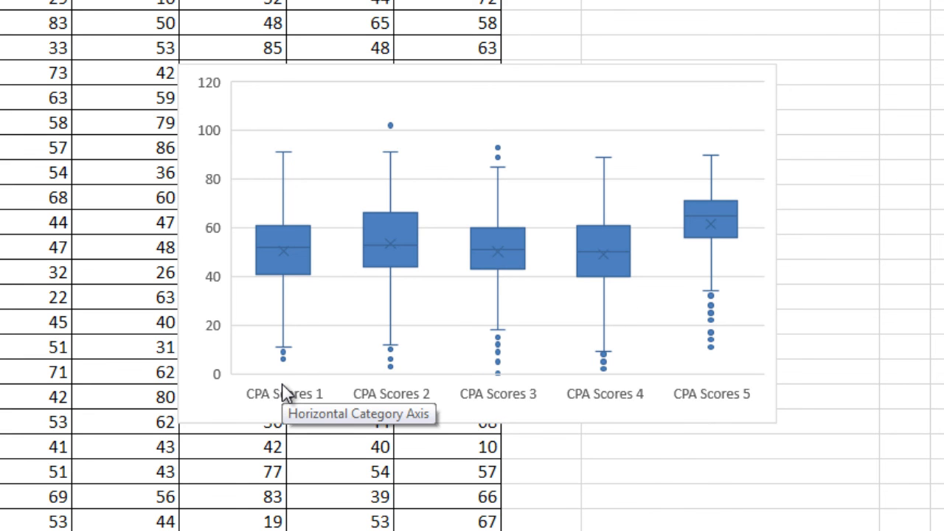
mouse_move(635, 323)
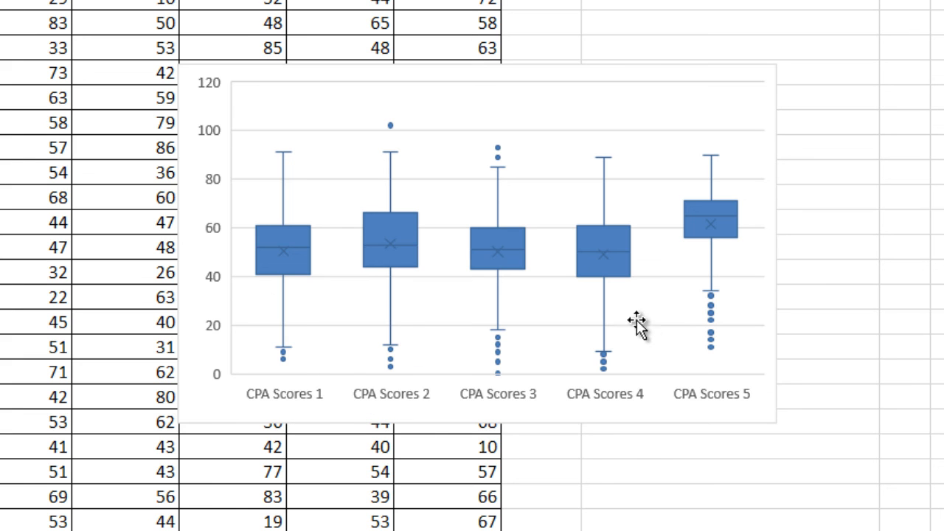
mouse_move(637, 327)
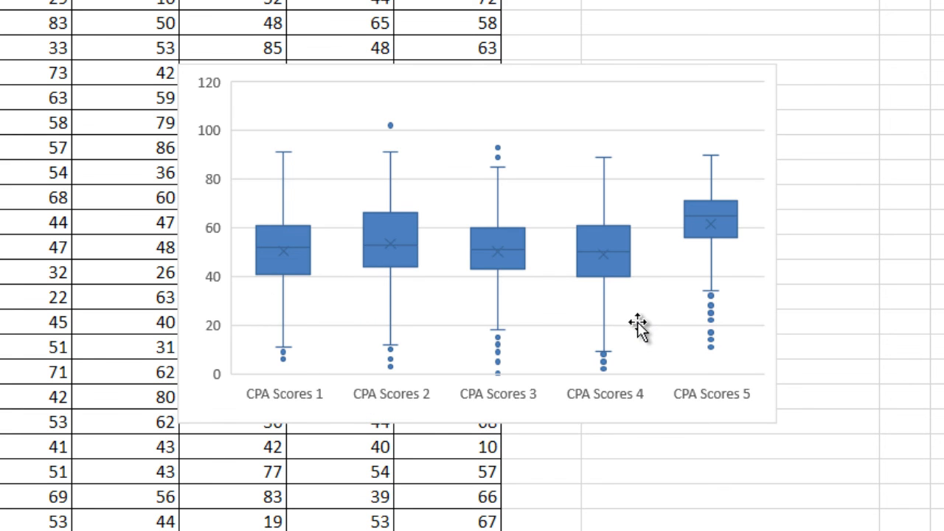
mouse_move(332, 376)
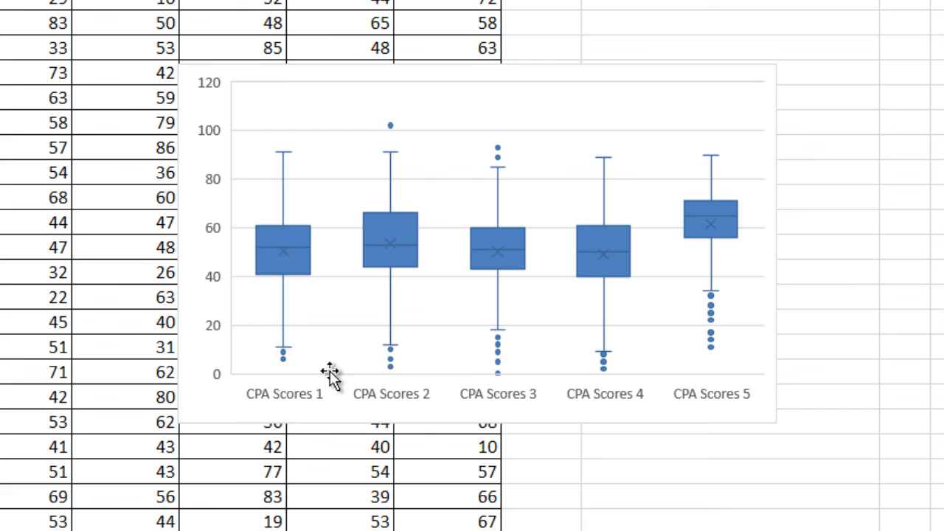
mouse_move(362, 387)
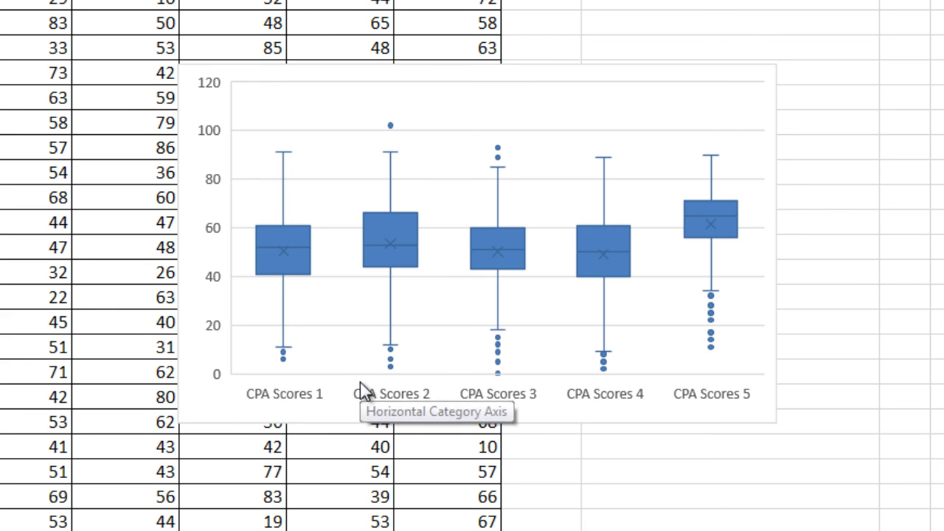
mouse_move(369, 401)
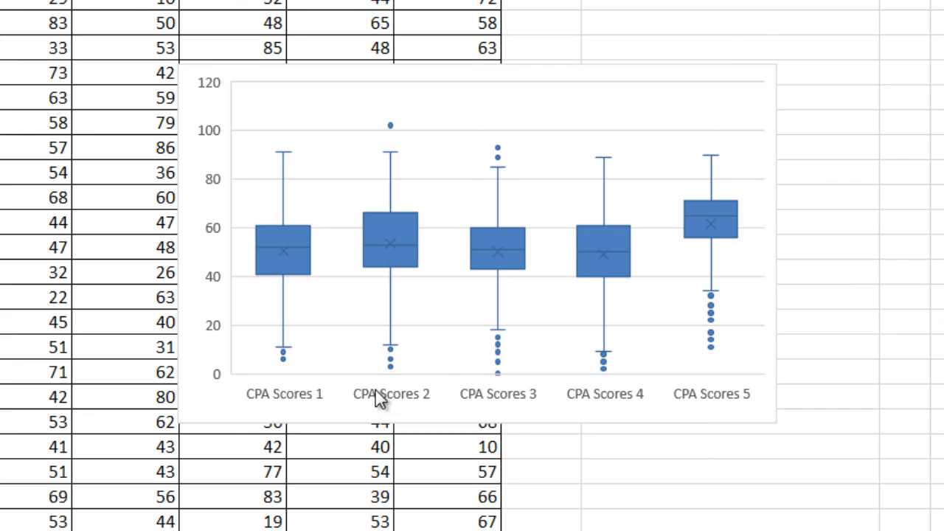
mouse_move(383, 398)
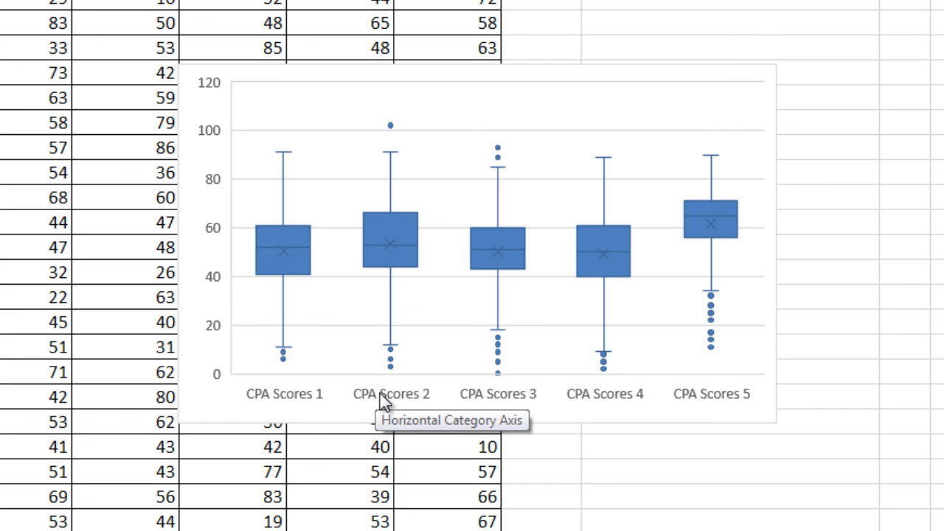
mouse_move(450, 449)
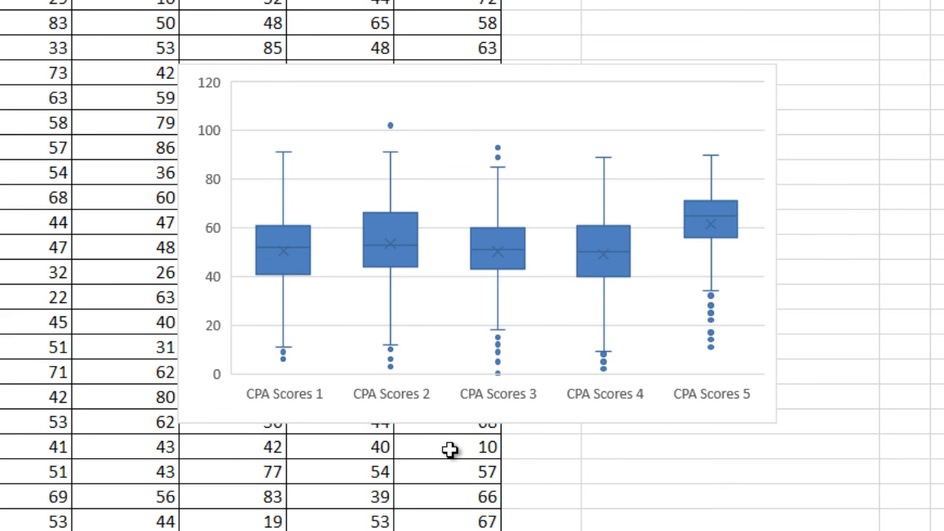